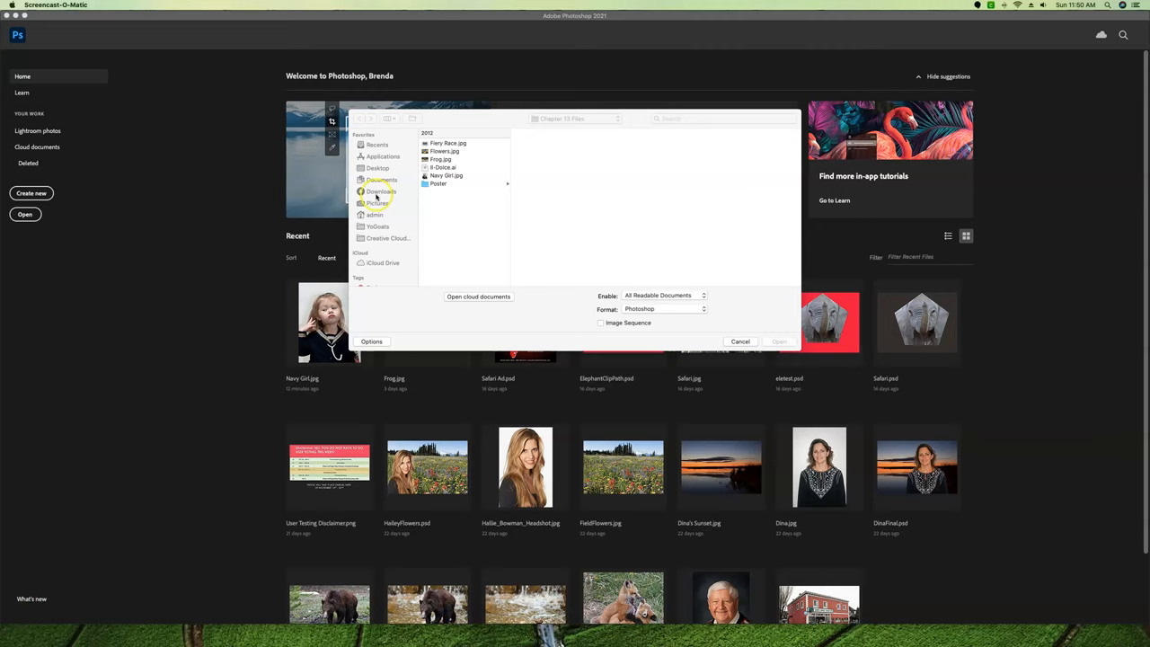
{"action": "mouse_move", "coordinate": [460, 201]}
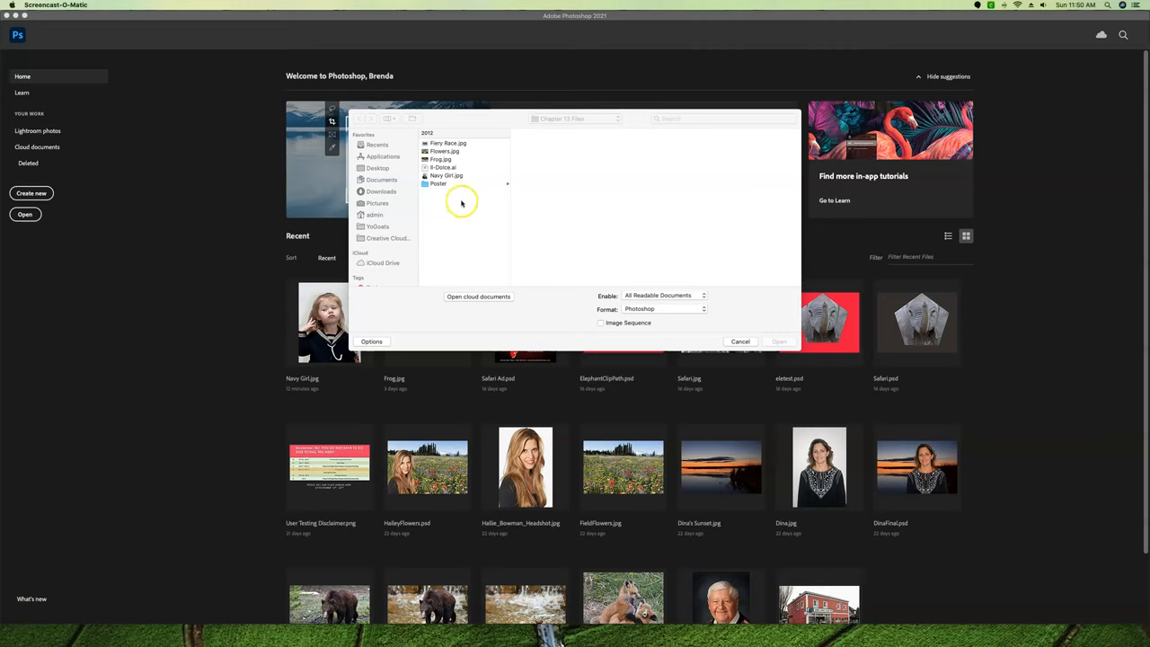
Choose Flowers.jpg in the Chapter 13 Files folder, showing its yellow and blue flower preview.
{"action": "left_click", "coordinate": [444, 151]}
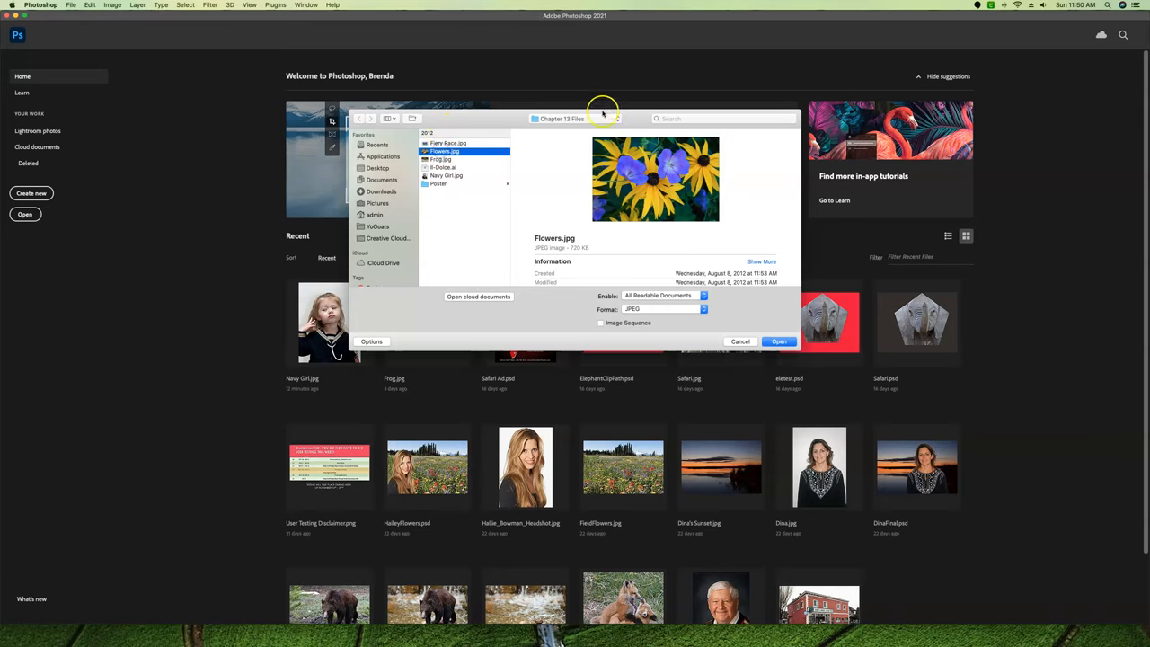
{"action": "mouse_move", "coordinate": [787, 305]}
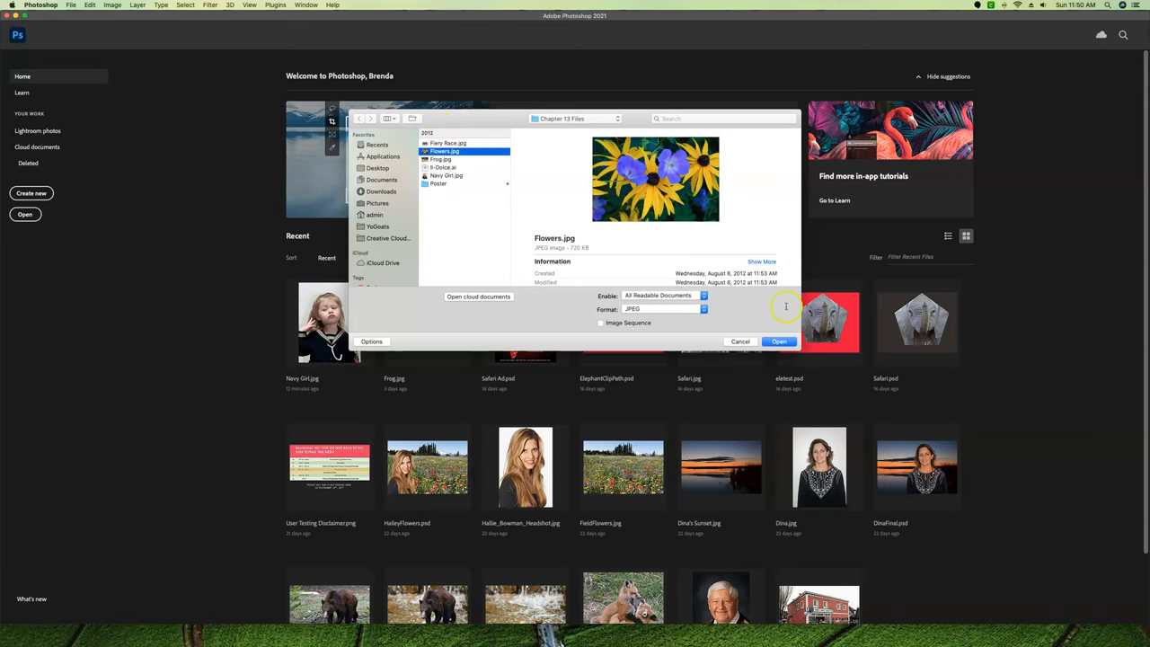
{"action": "left_click", "coordinate": [778, 342]}
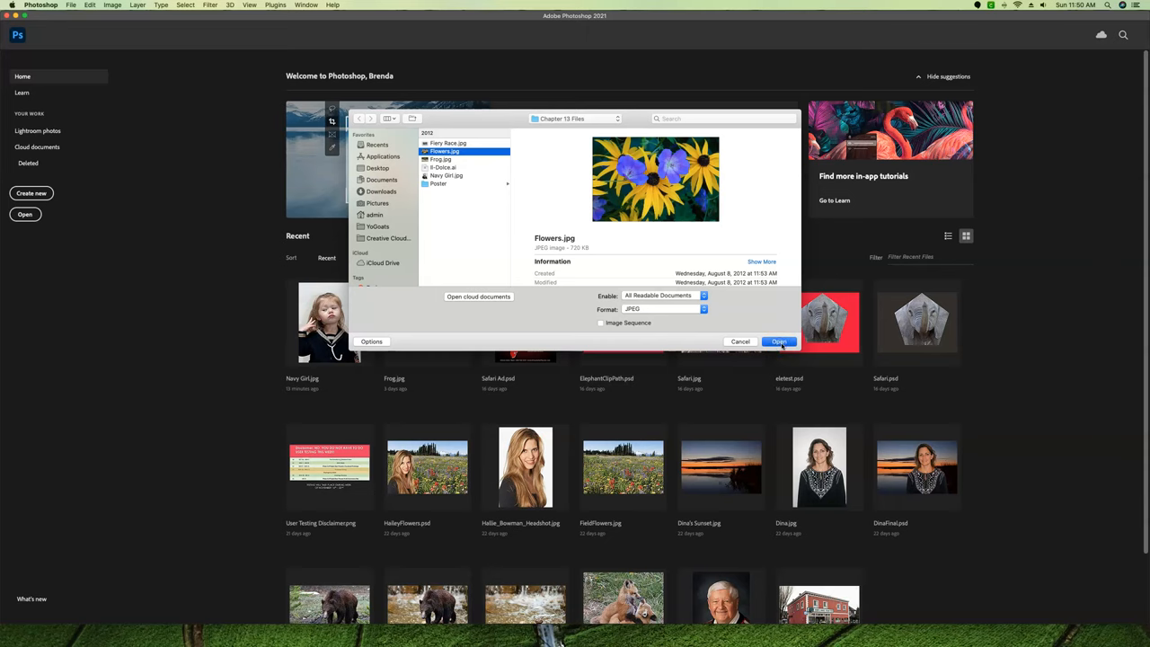
Bring Flowers.jpg onto the canvas as the working document.
{"action": "left_click", "coordinate": [778, 342]}
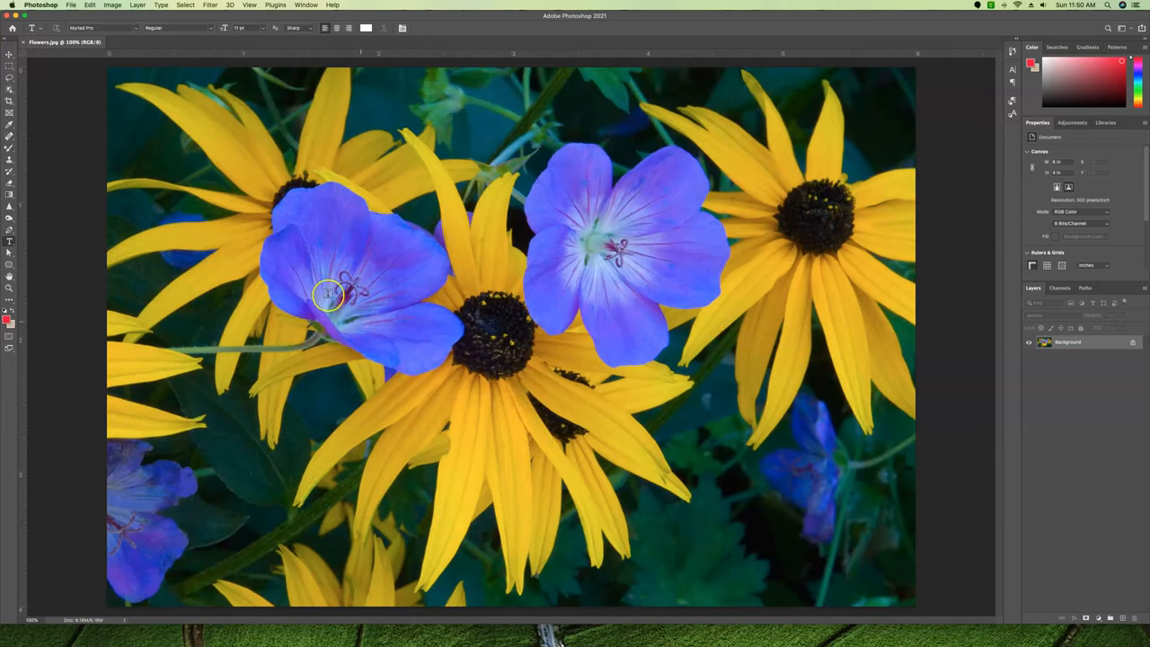
{"action": "mouse_move", "coordinate": [392, 316]}
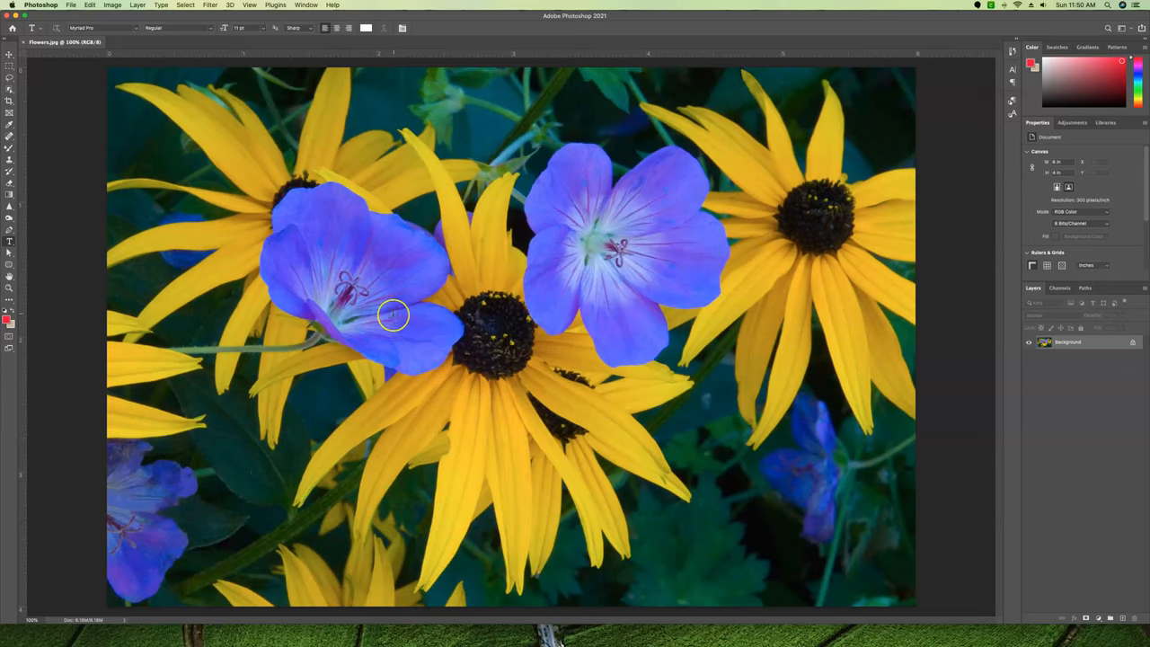
{"action": "mouse_move", "coordinate": [542, 295]}
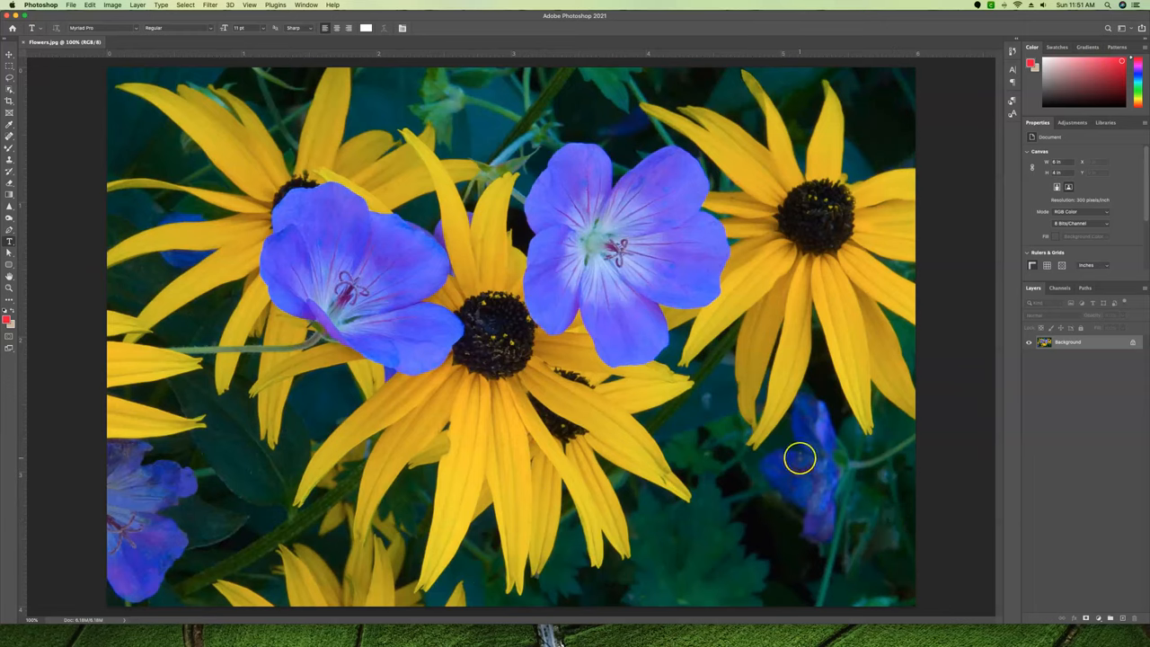
{"action": "mouse_move", "coordinate": [25, 63]}
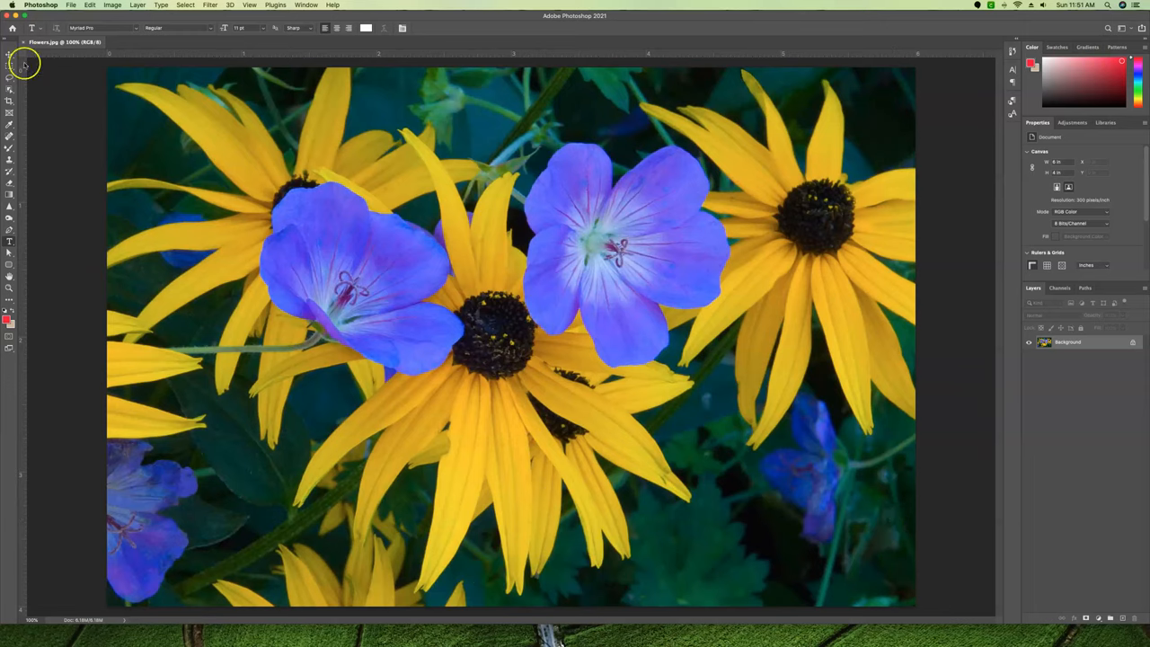
With the Move tool active, soft-proof the photo using View > Proof Setup > Working CMYK.
{"action": "left_click", "coordinate": [9, 53]}
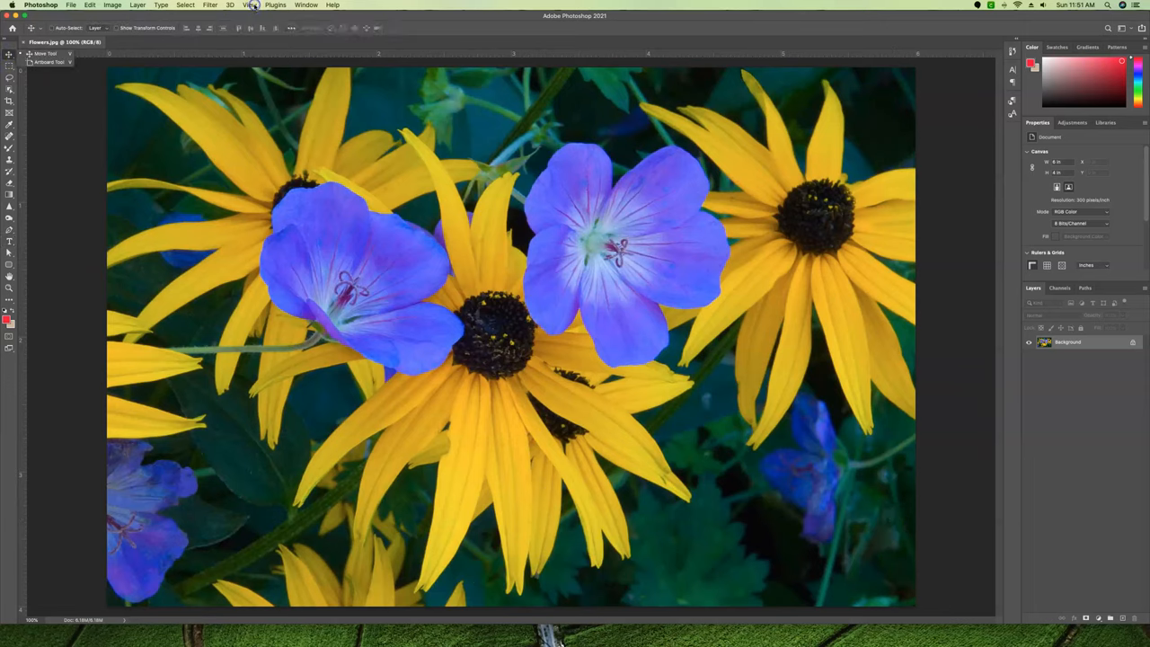
{"action": "left_click", "coordinate": [250, 4]}
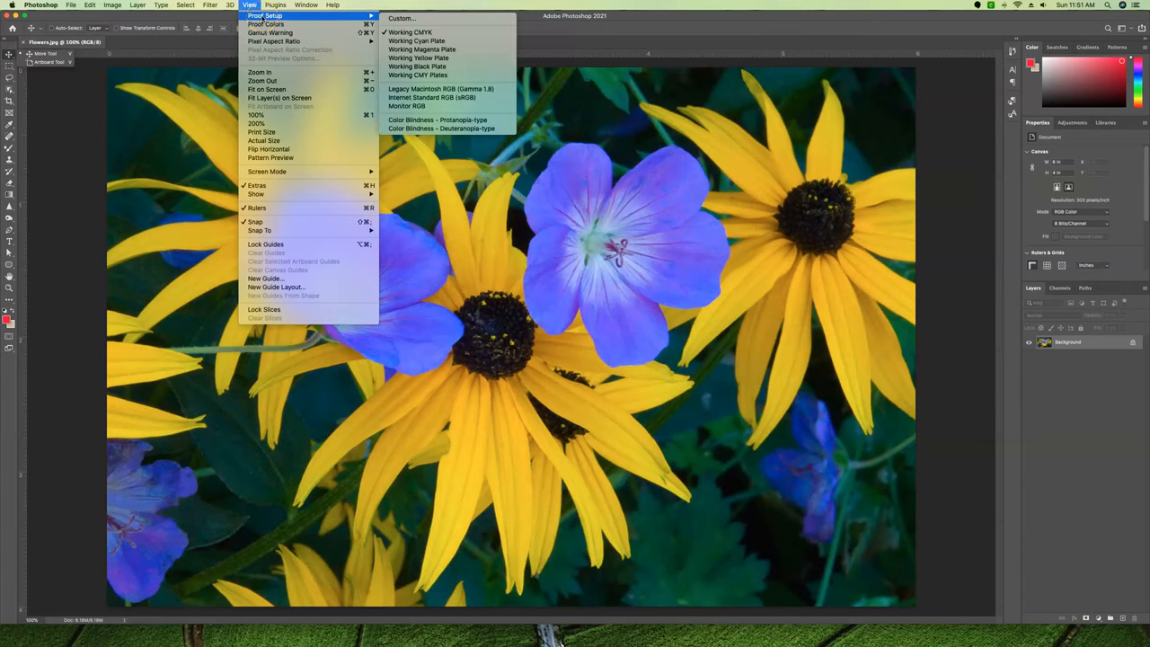
{"action": "mouse_move", "coordinate": [409, 32]}
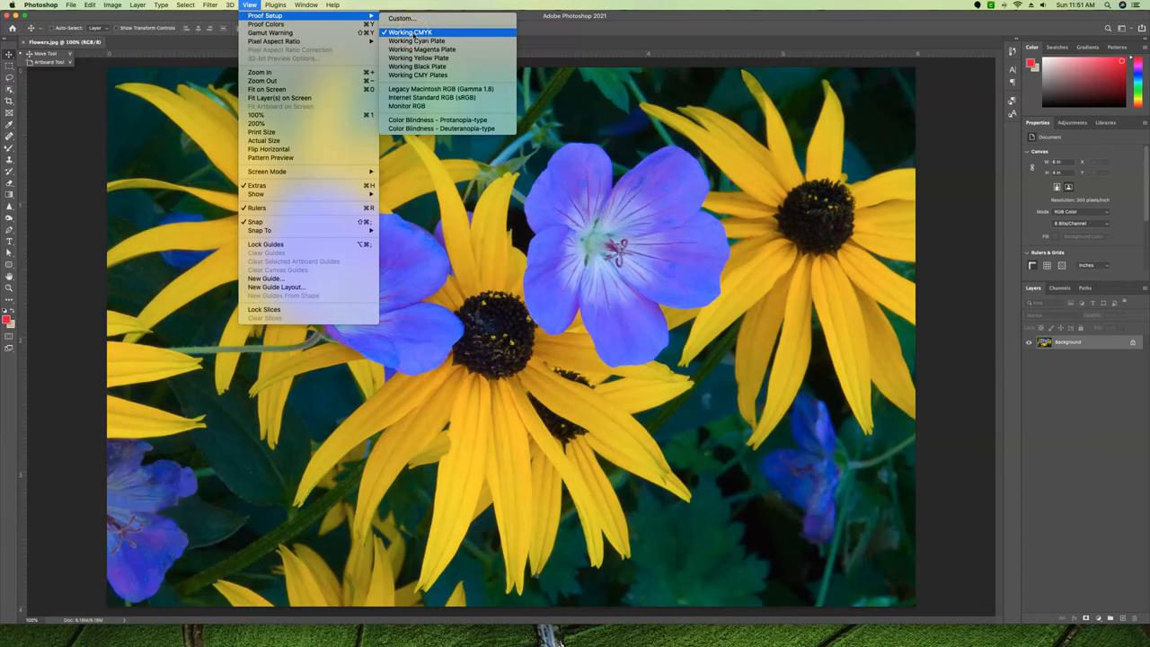
{"action": "mouse_move", "coordinate": [417, 58]}
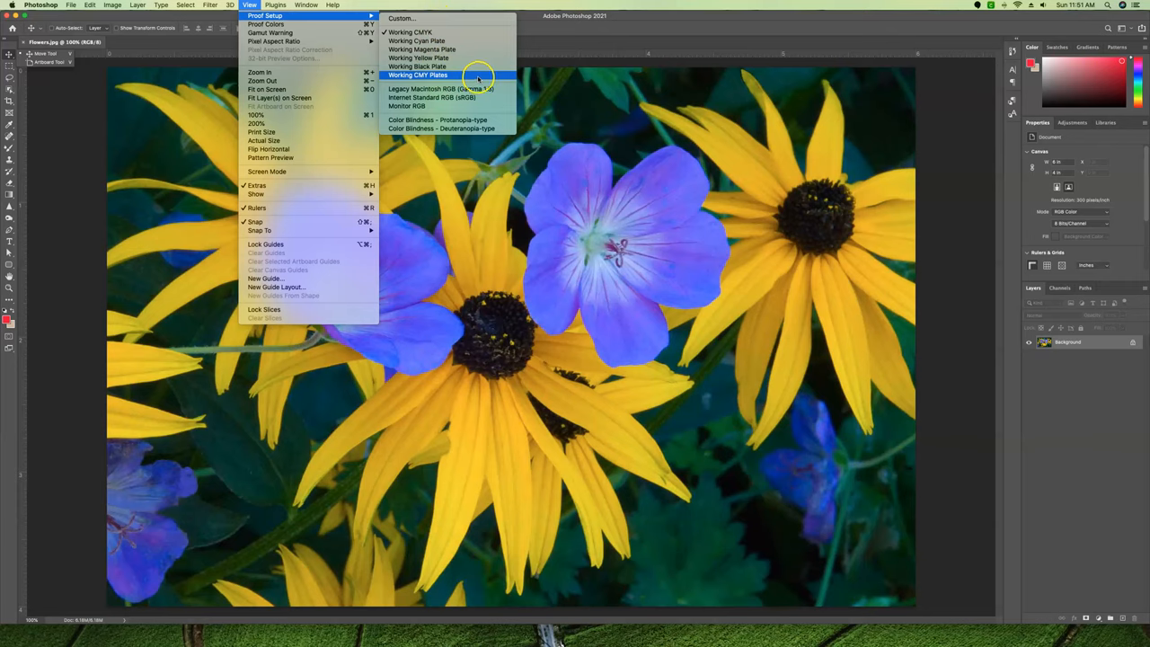
{"action": "mouse_move", "coordinate": [440, 97]}
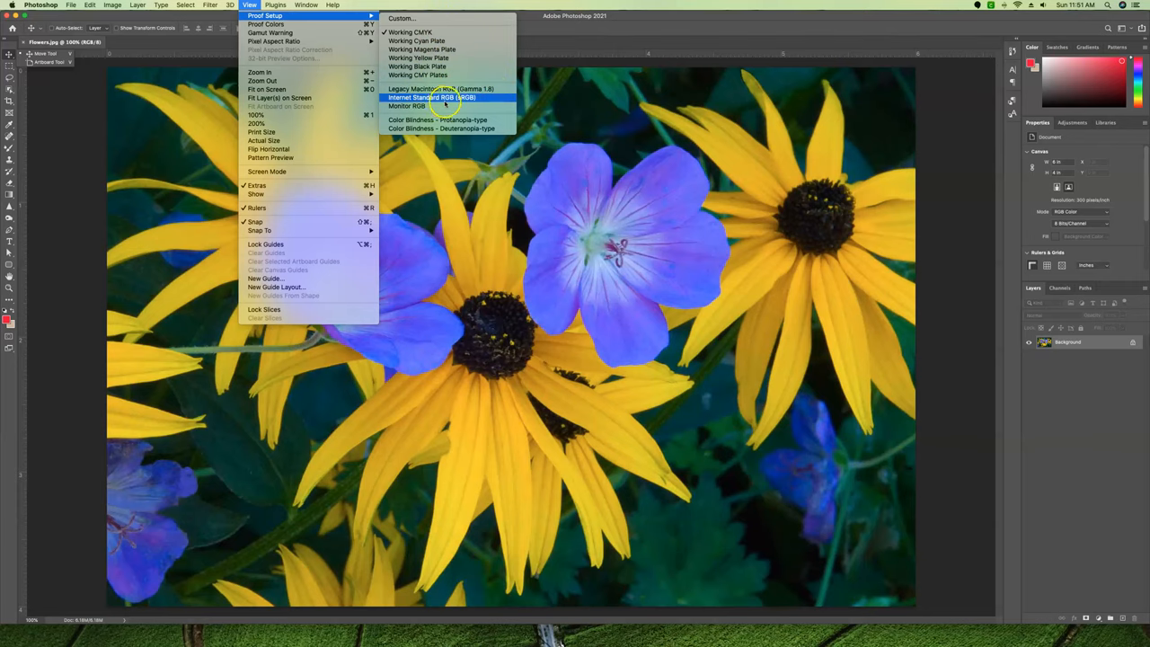
{"action": "mouse_move", "coordinate": [406, 106]}
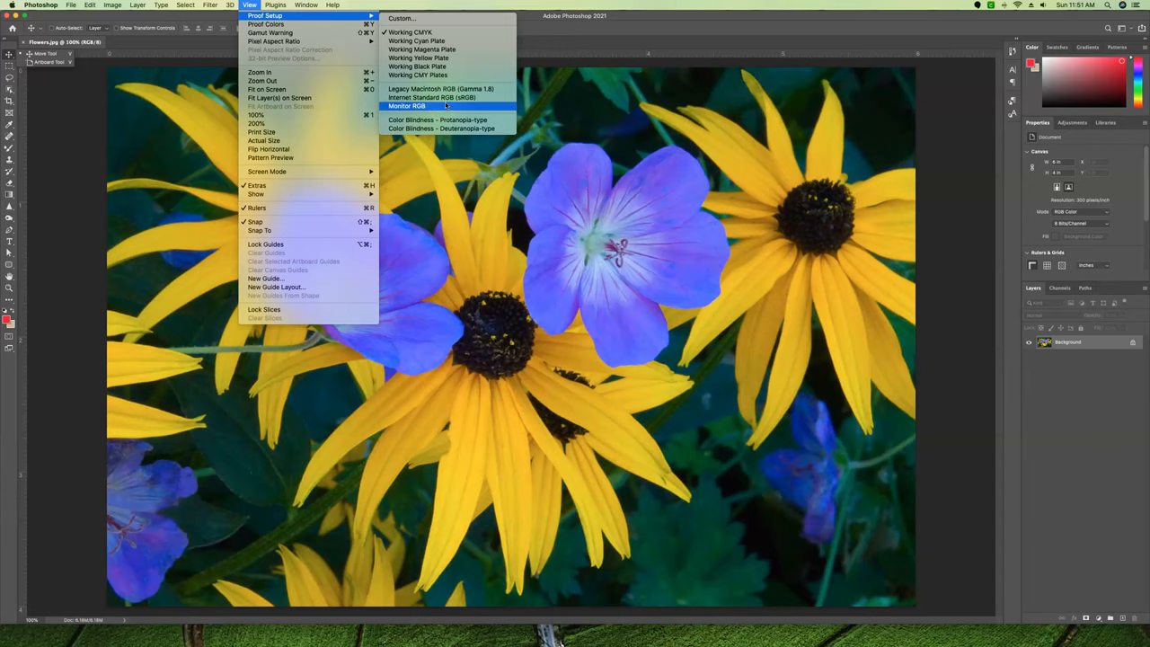
{"action": "mouse_move", "coordinate": [441, 119]}
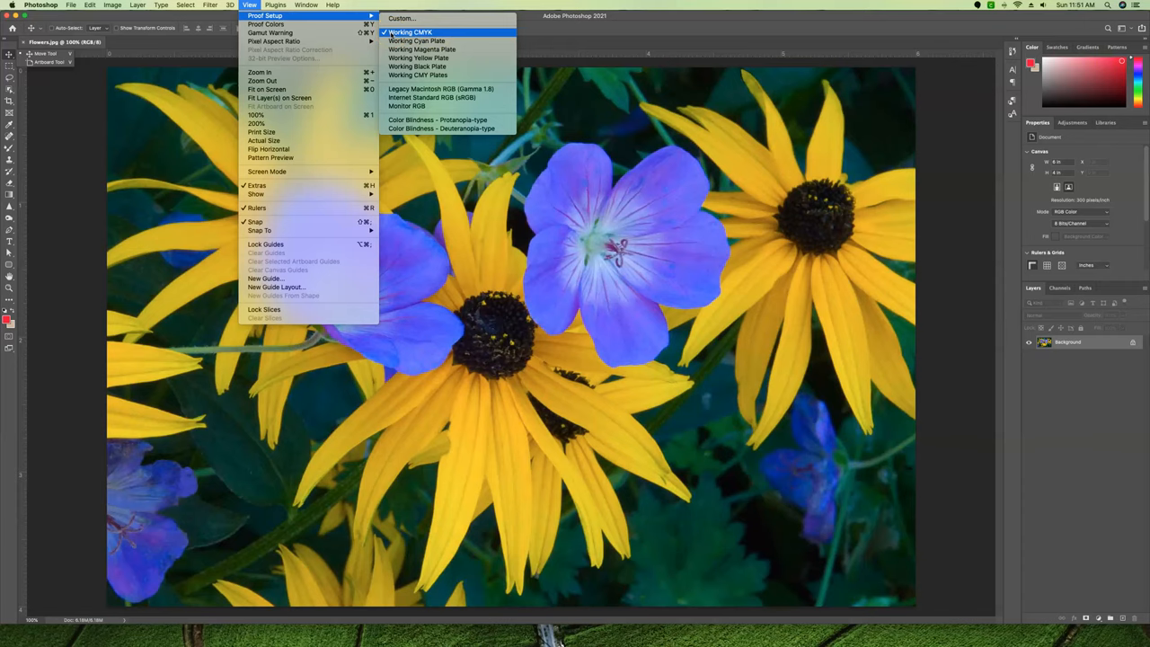
{"action": "left_click", "coordinate": [410, 33]}
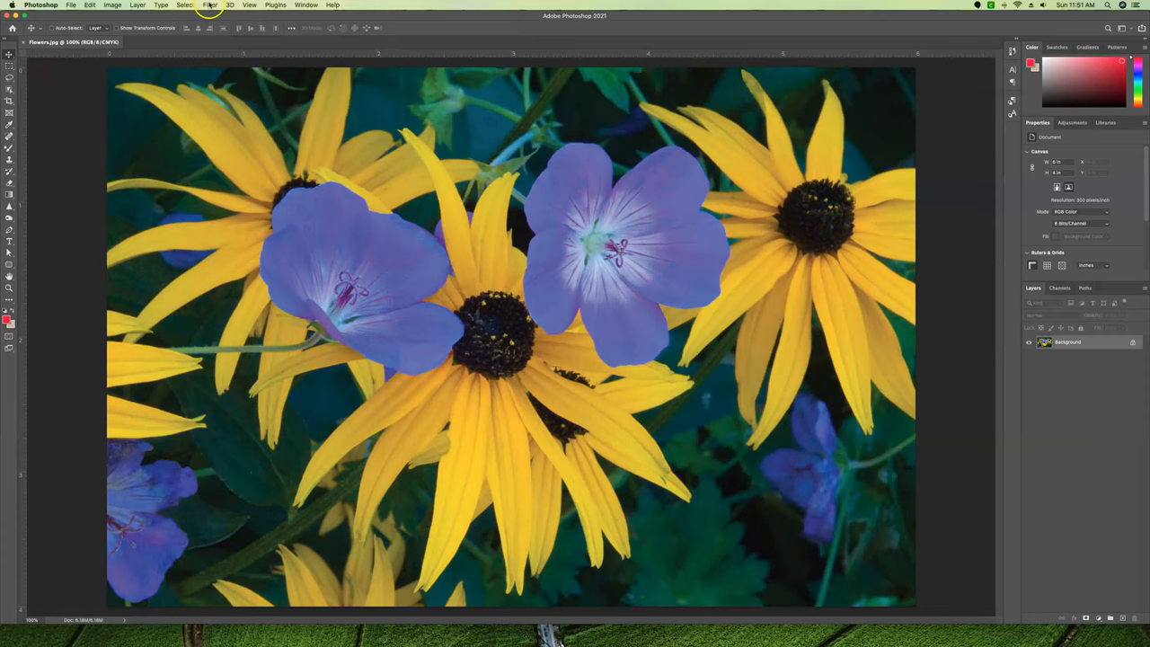
Toggle Proof Colors on and off for comparison, leaving the CMYK preview off.
{"action": "left_click", "coordinate": [250, 5]}
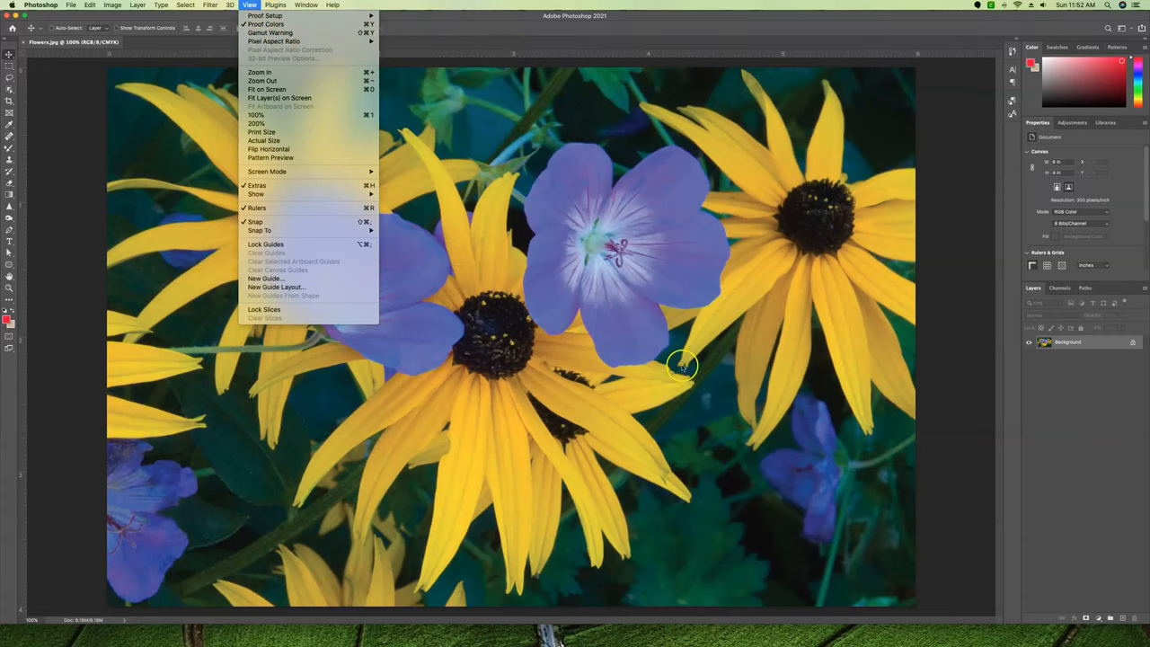
{"action": "mouse_move", "coordinate": [266, 25]}
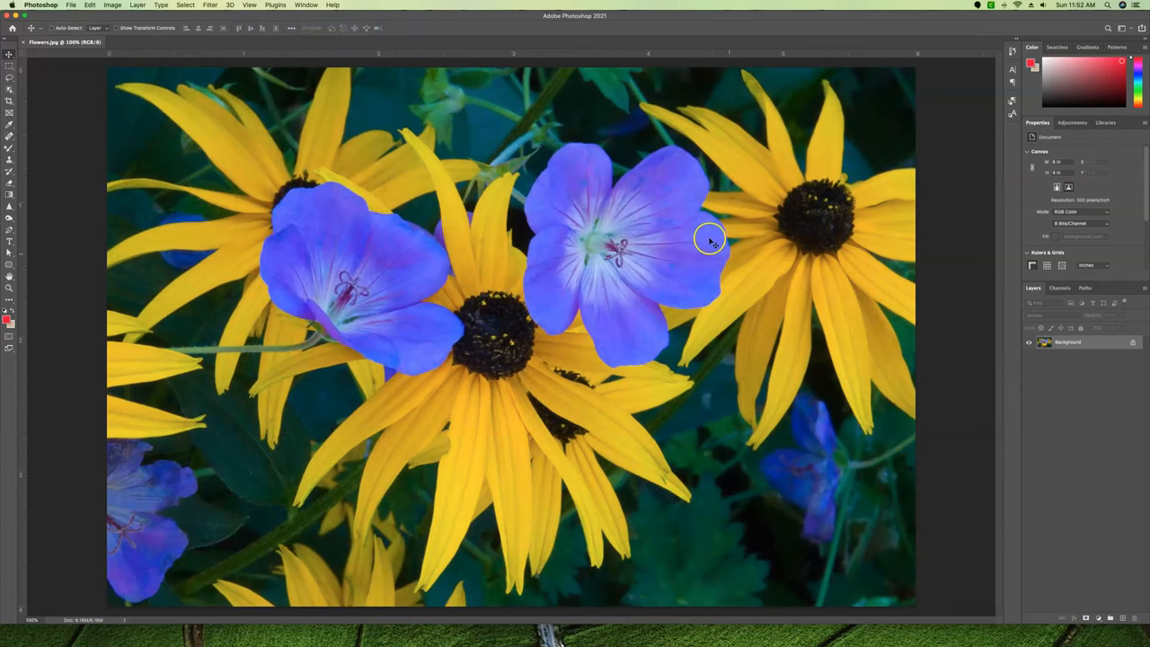
{"action": "mouse_move", "coordinate": [250, 18]}
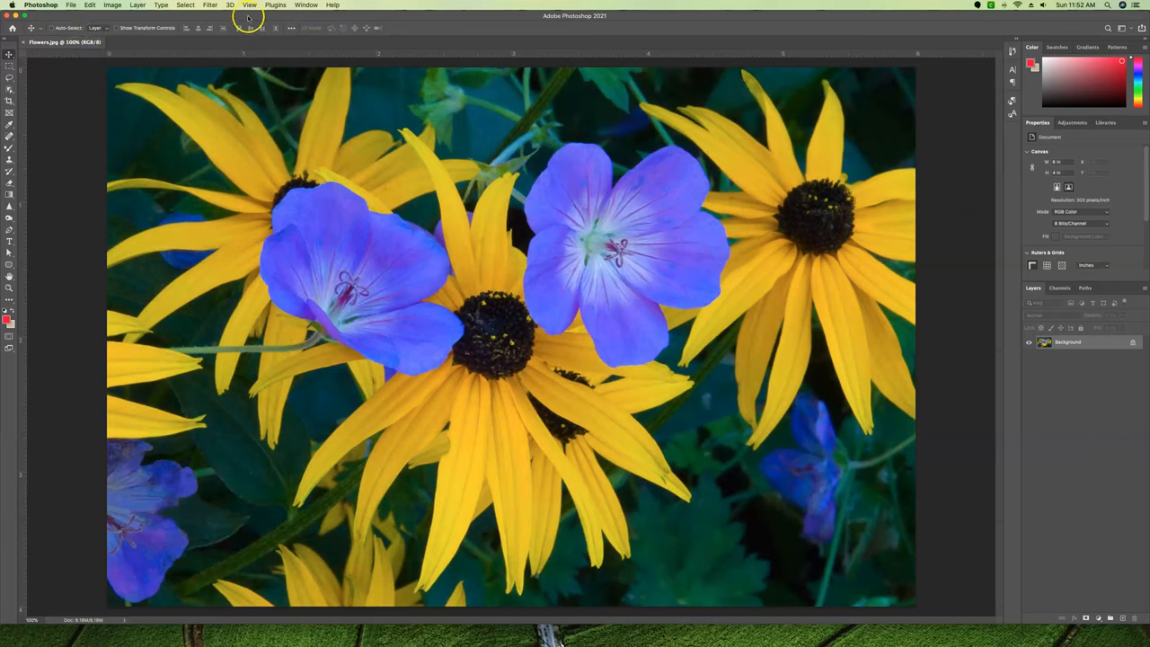
{"action": "left_click", "coordinate": [250, 6]}
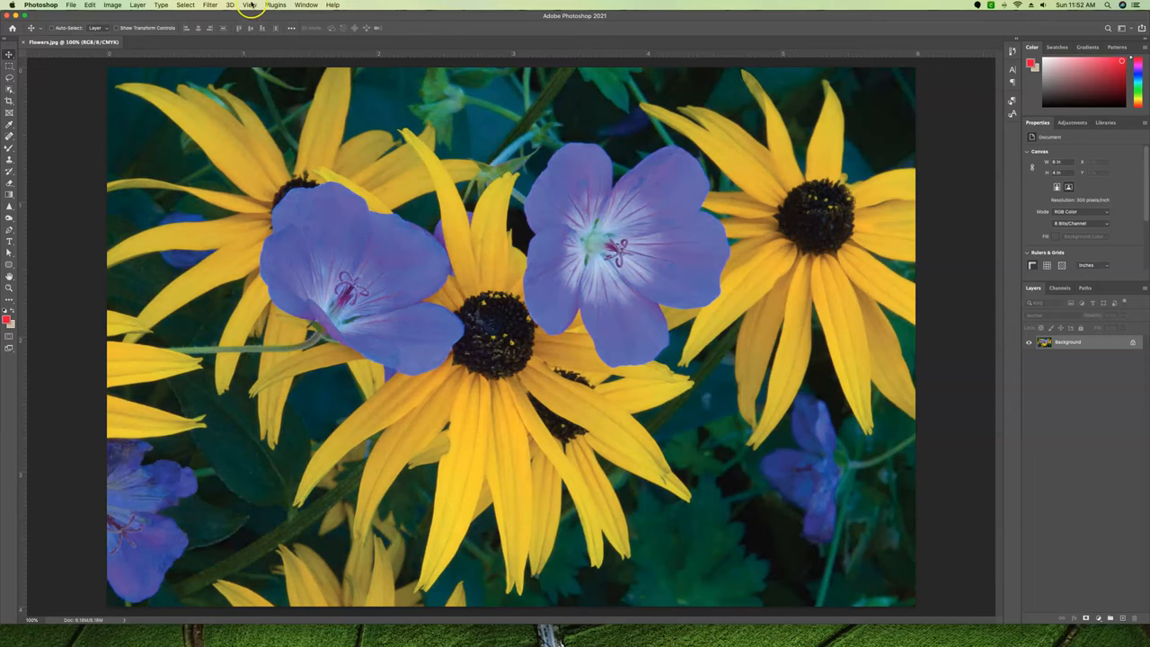
{"action": "left_click", "coordinate": [249, 6]}
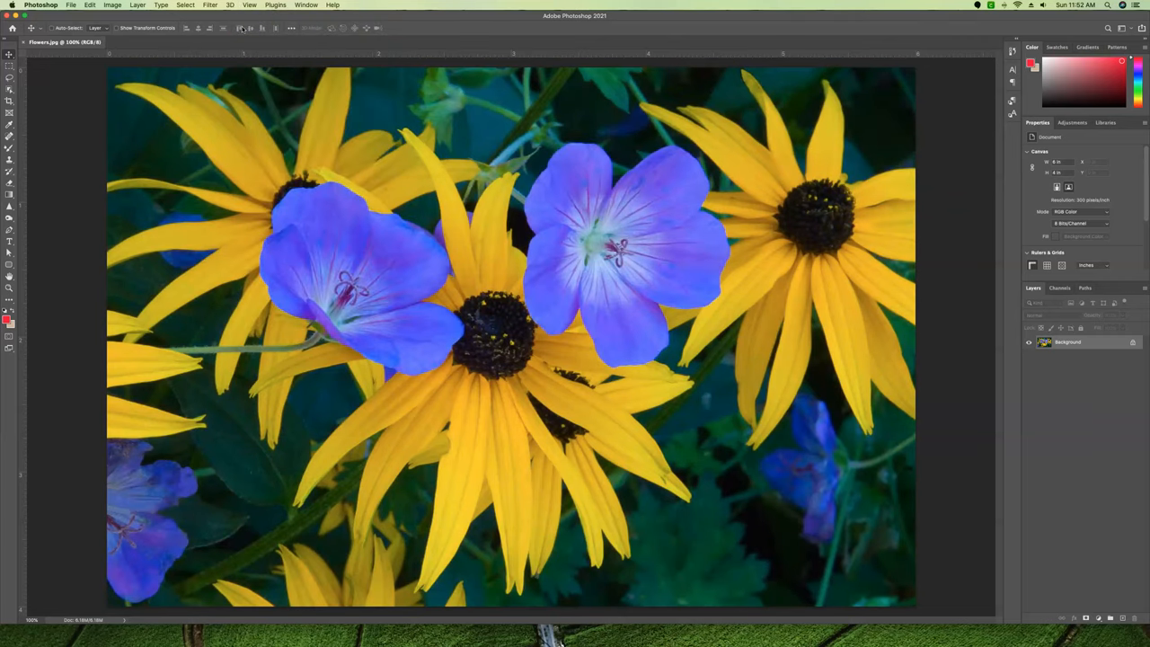
{"action": "mouse_move", "coordinate": [250, 29]}
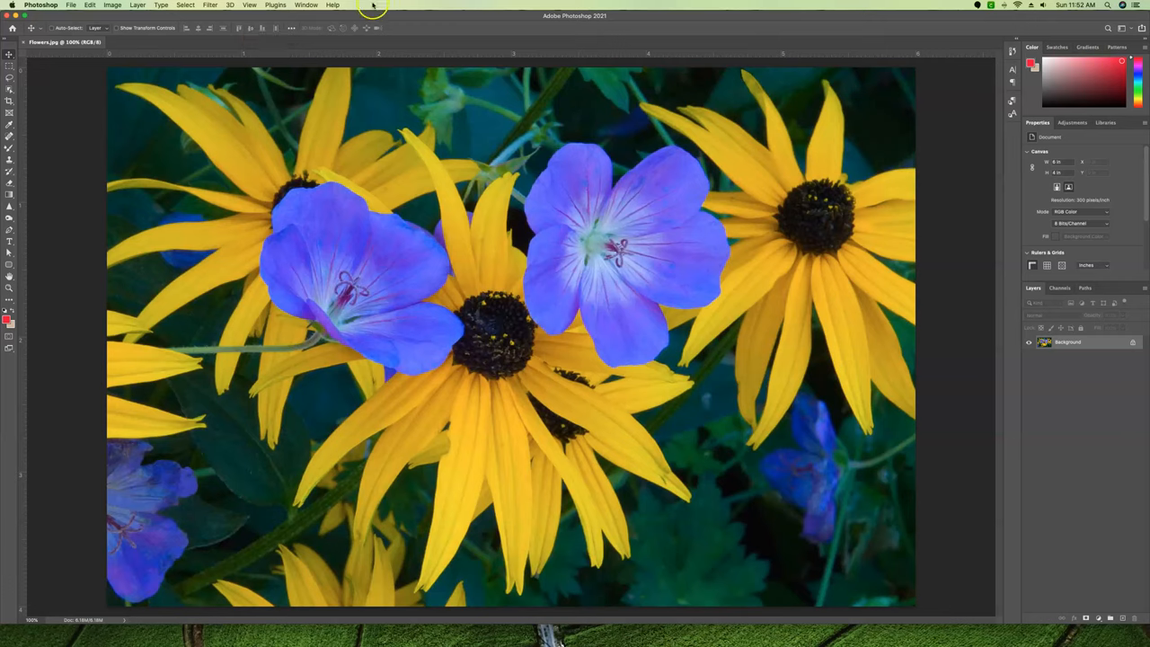
Enable Gamut Warning so unprintable colours on the petals and leaves turn grey.
{"action": "left_click", "coordinate": [250, 5]}
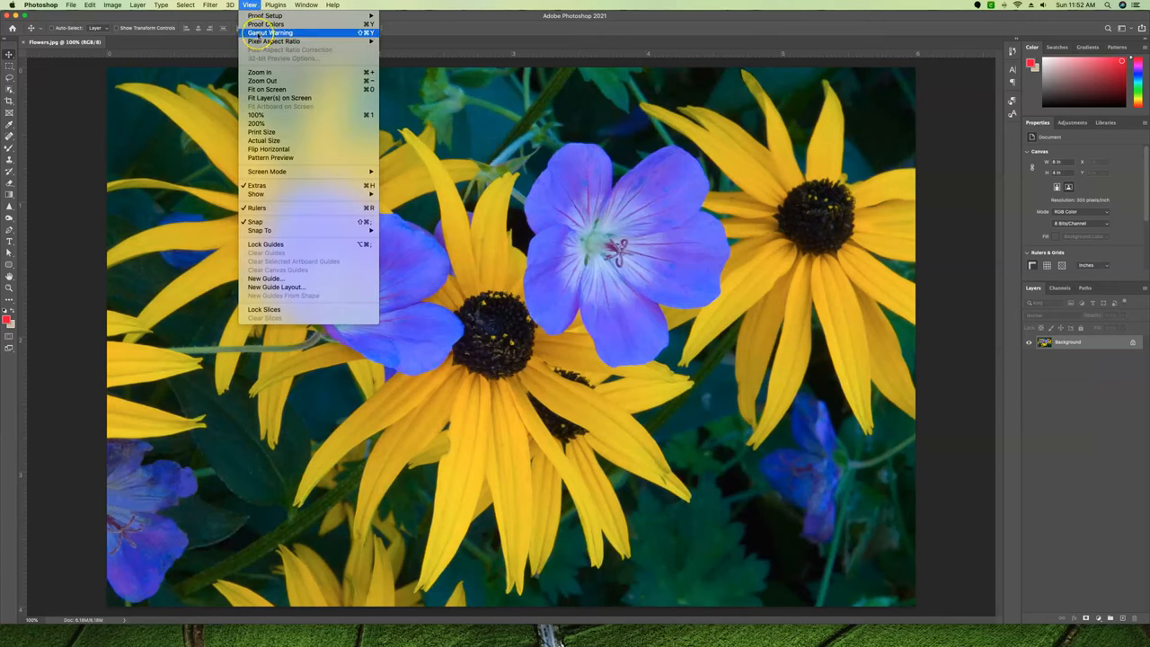
{"action": "mouse_move", "coordinate": [270, 32]}
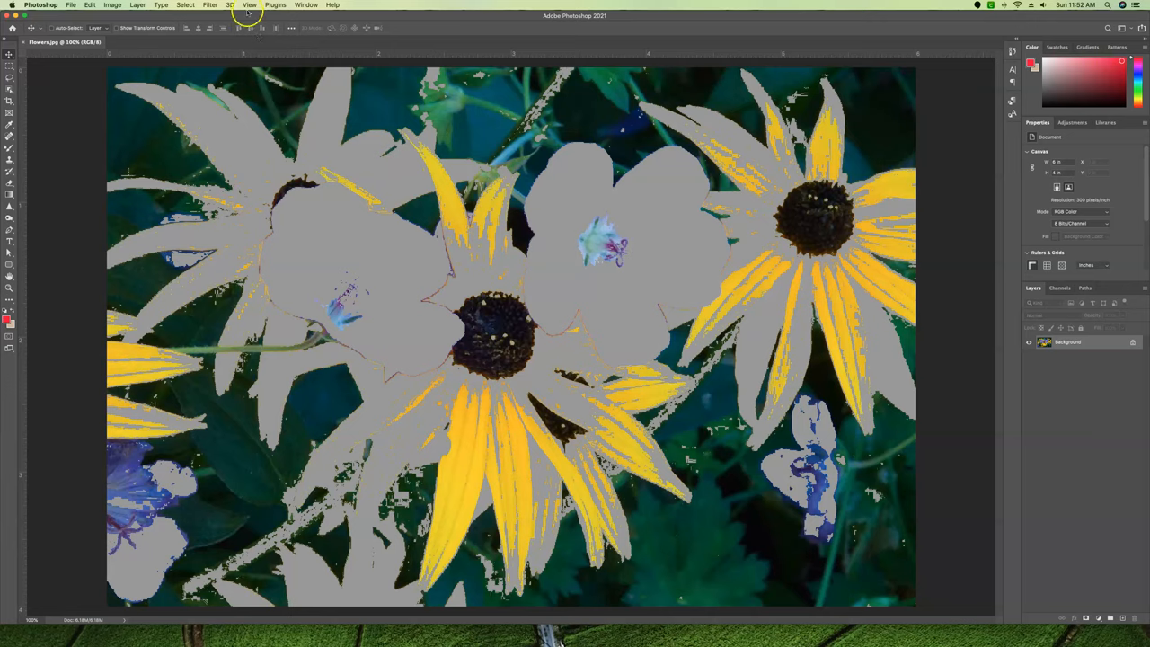
{"action": "mouse_move", "coordinate": [773, 216]}
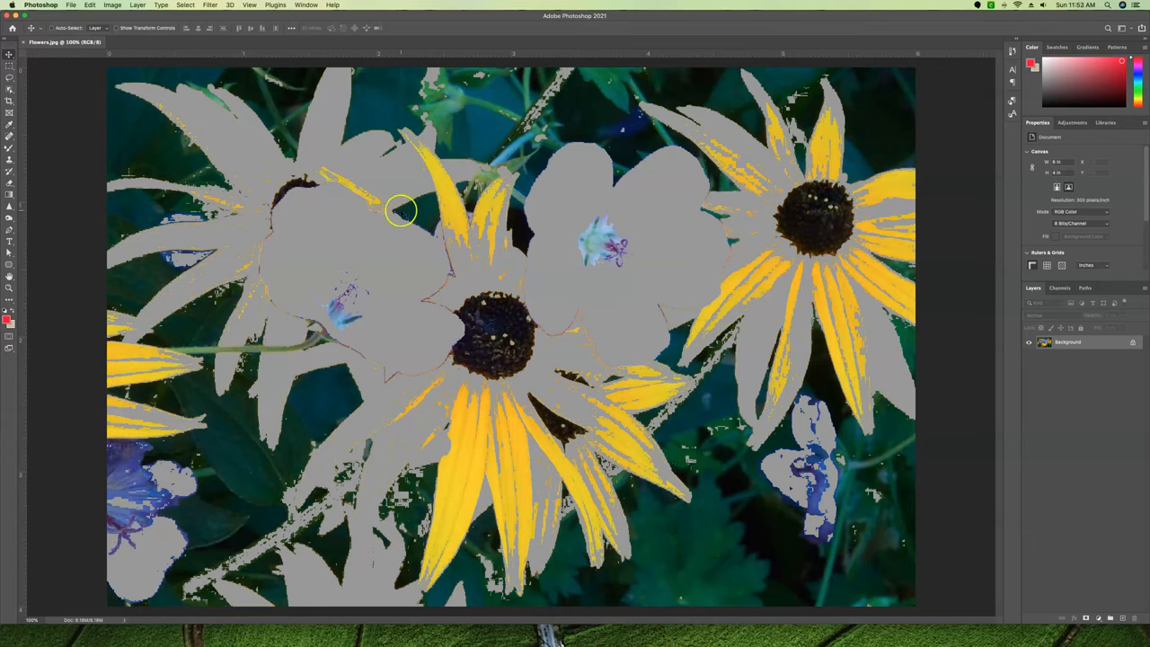
{"action": "left_click", "coordinate": [249, 5]}
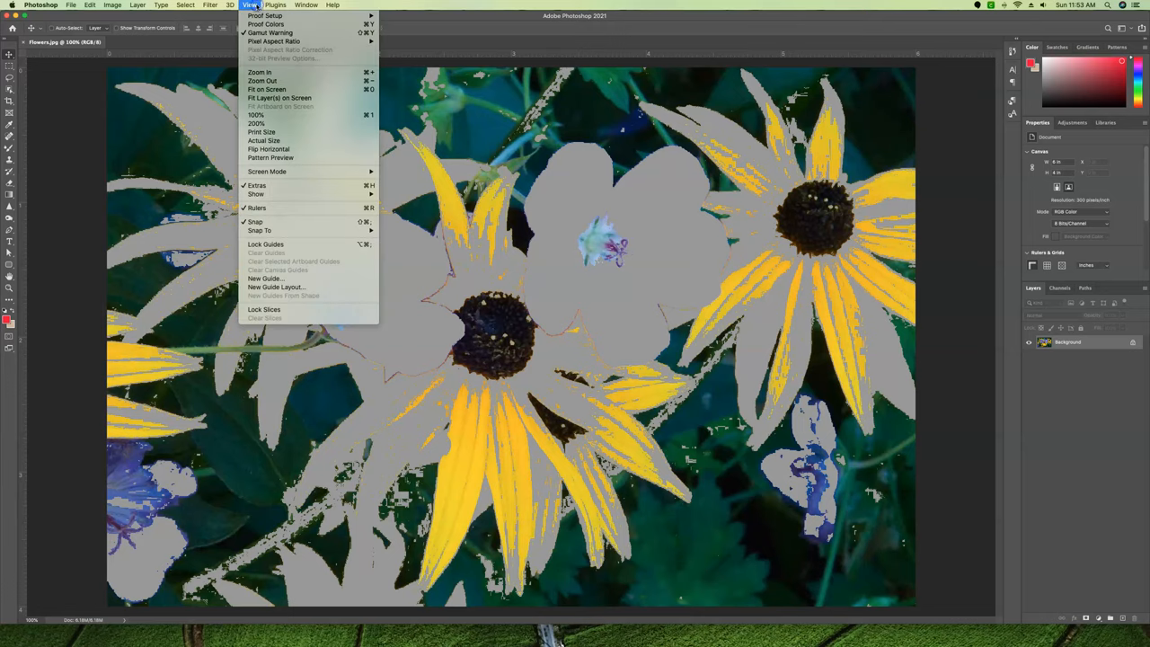
{"action": "mouse_move", "coordinate": [269, 32]}
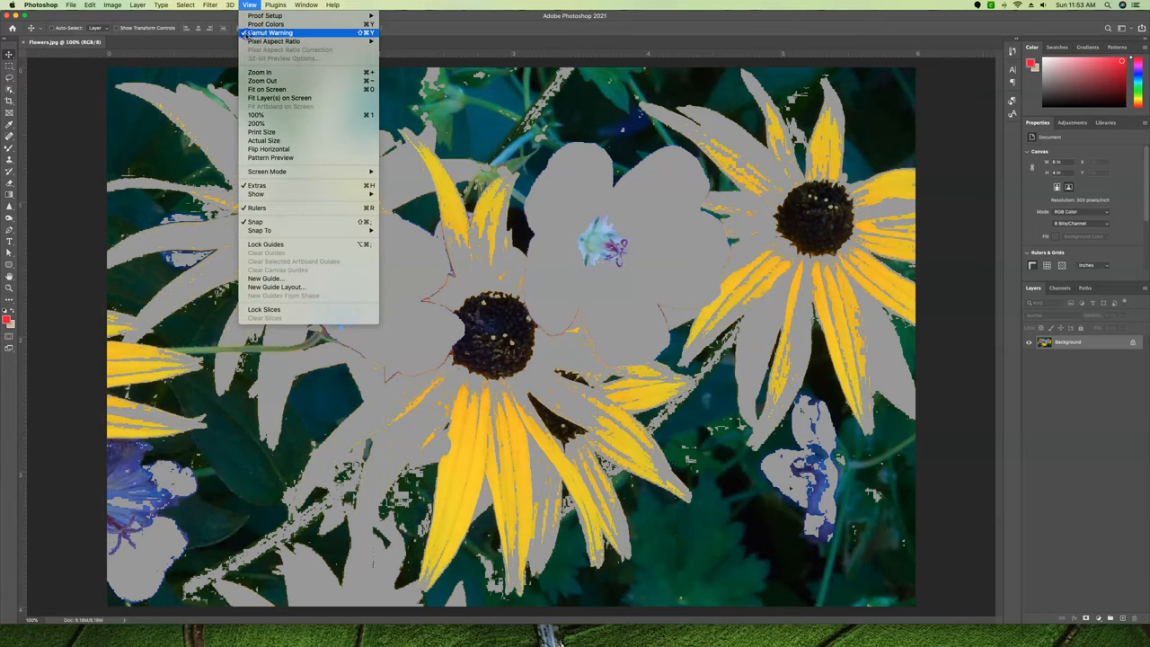
Uncheck Gamut Warning to remove the grey overlay, then move to the Edit menu.
{"action": "left_click", "coordinate": [269, 33]}
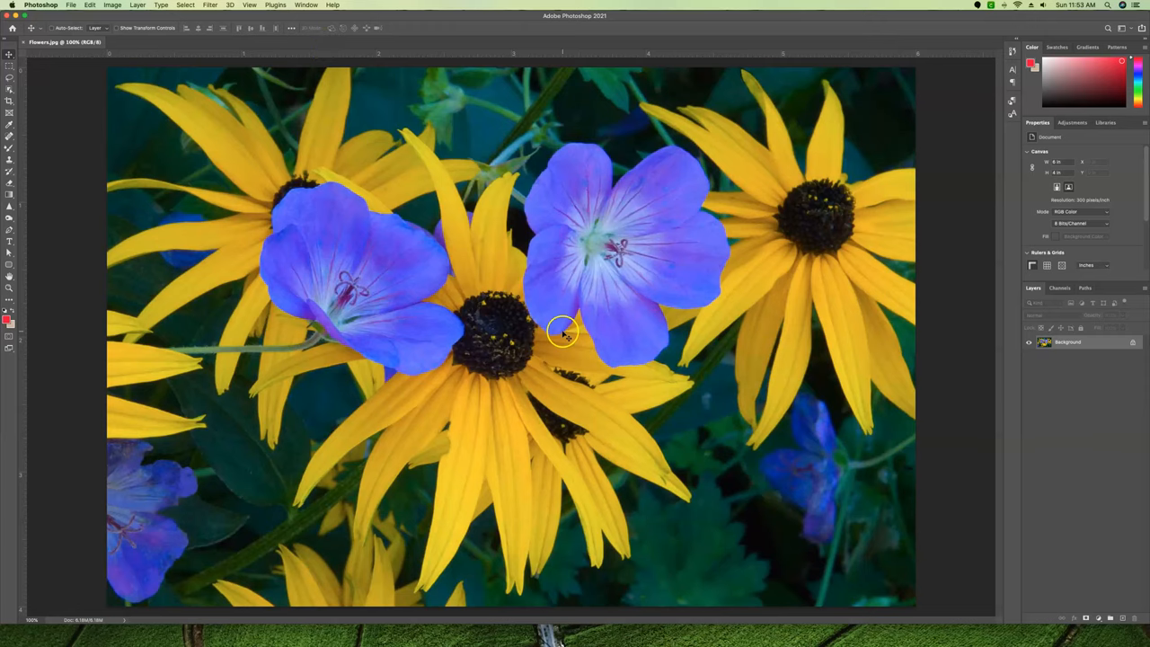
{"action": "mouse_move", "coordinate": [169, 57]}
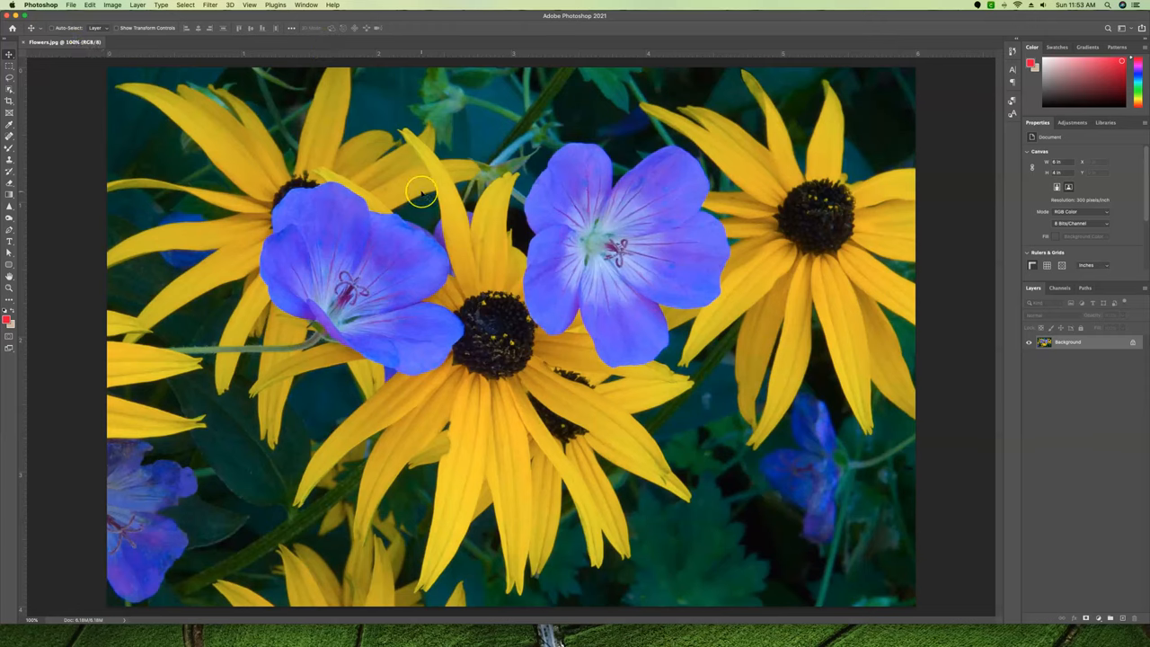
{"action": "mouse_move", "coordinate": [423, 190]}
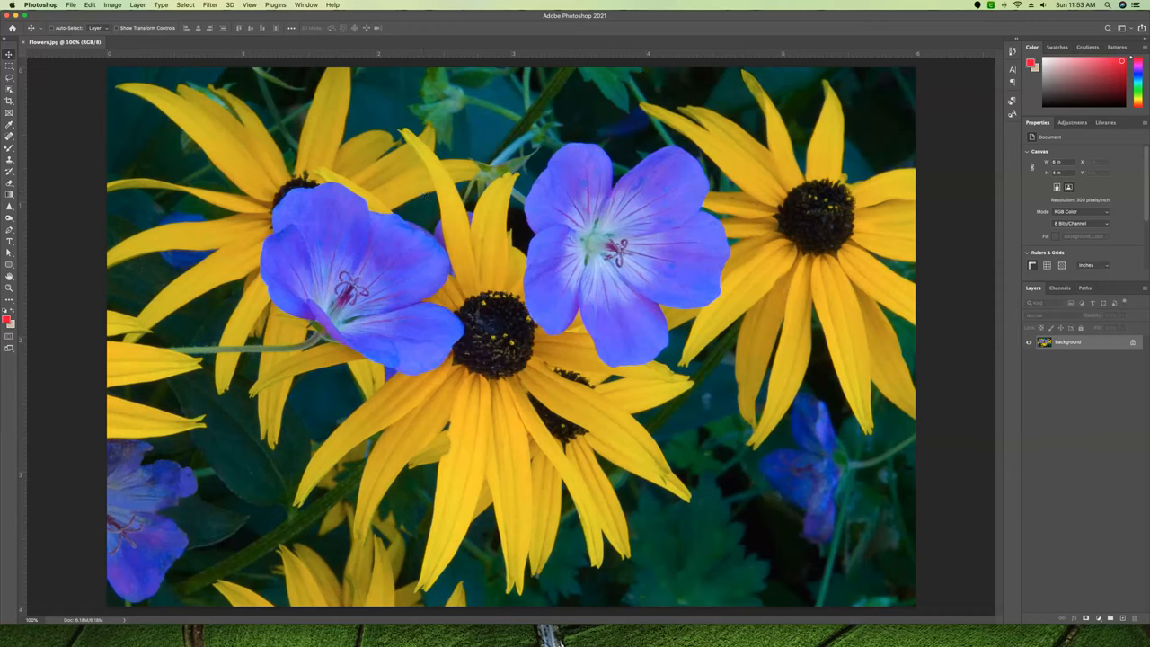
{"action": "left_click", "coordinate": [90, 5]}
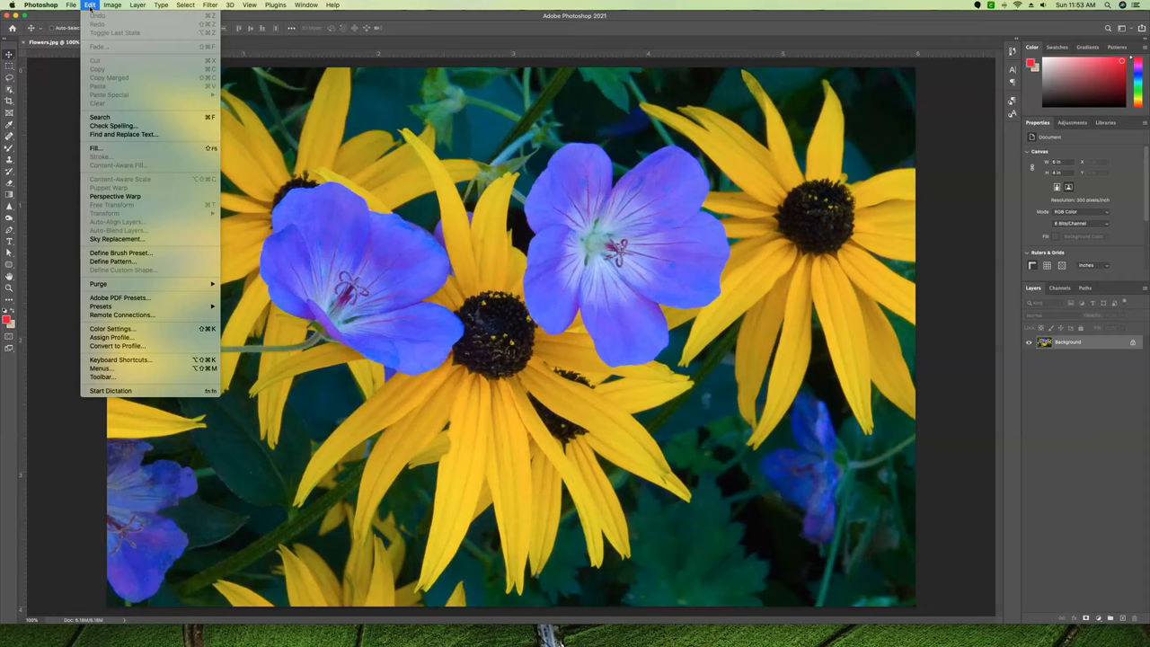
{"action": "mouse_move", "coordinate": [112, 329]}
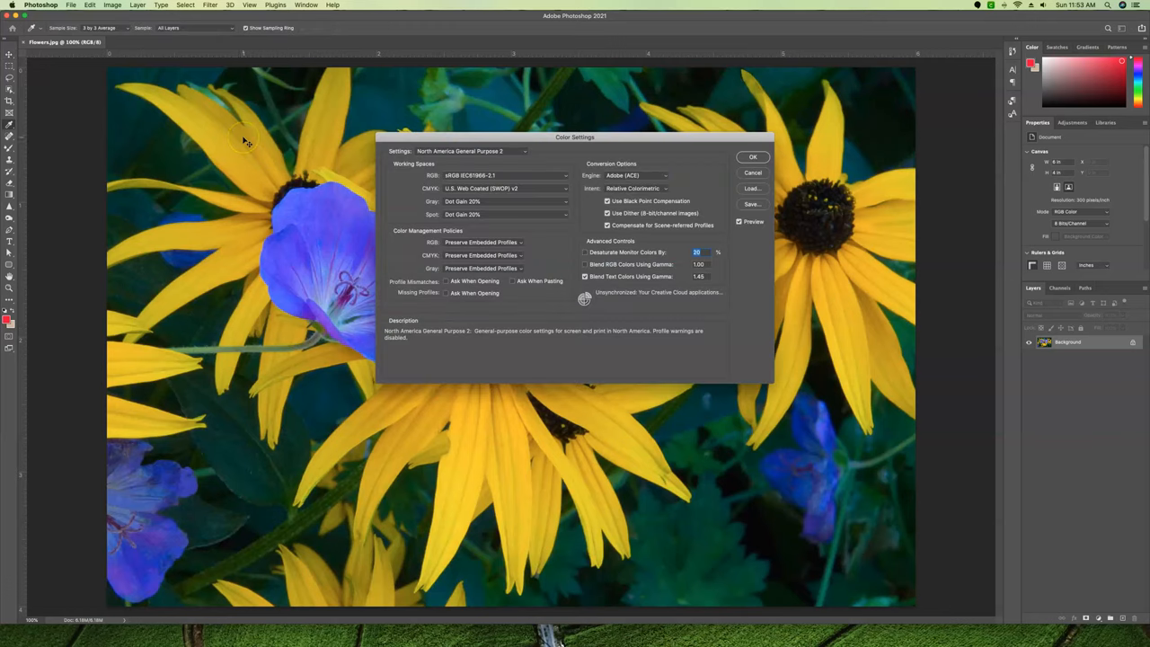
{"action": "mouse_move", "coordinate": [597, 141]}
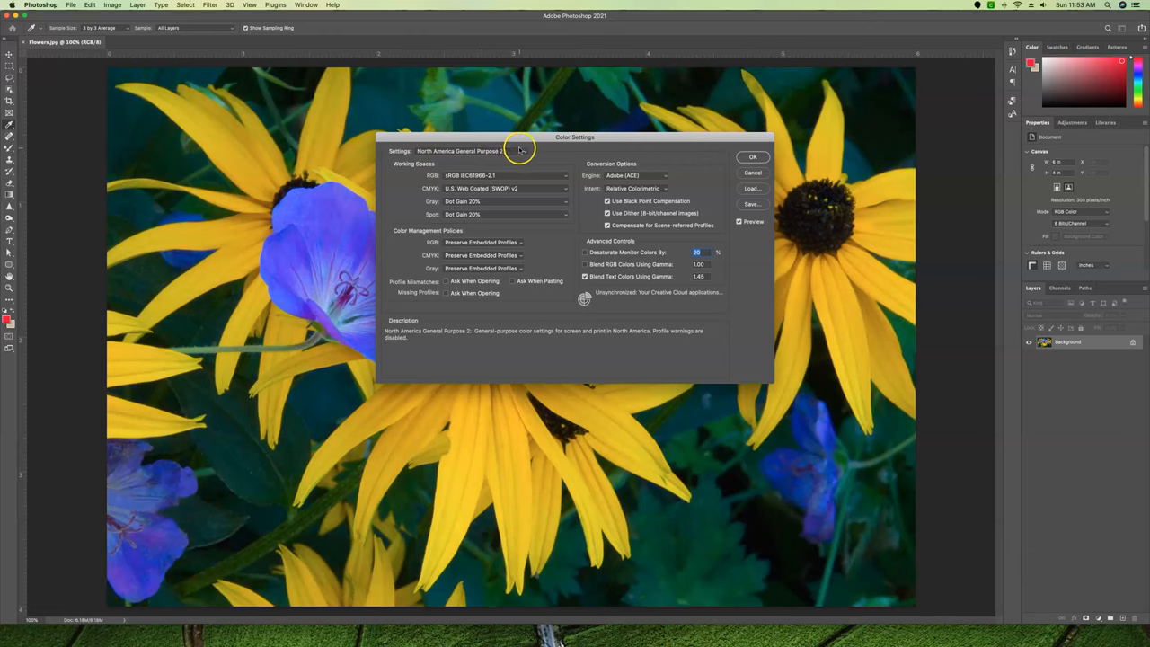
Expand the Settings preset list in the Color Settings dialog.
{"action": "left_click", "coordinate": [471, 151]}
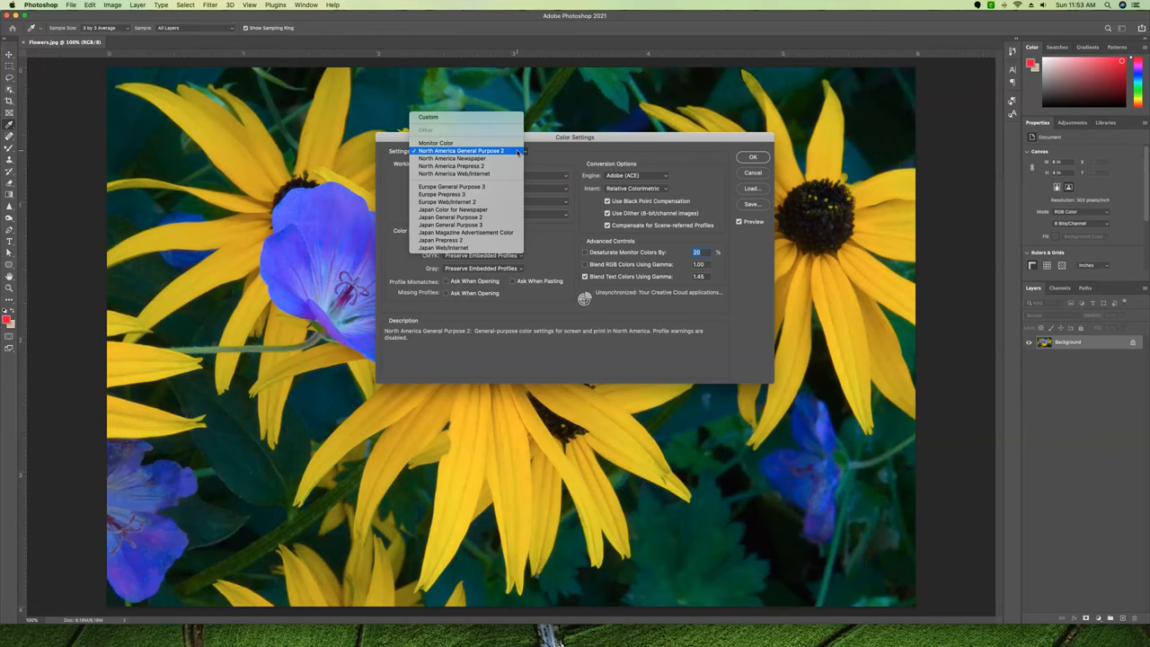
{"action": "left_click", "coordinate": [460, 151]}
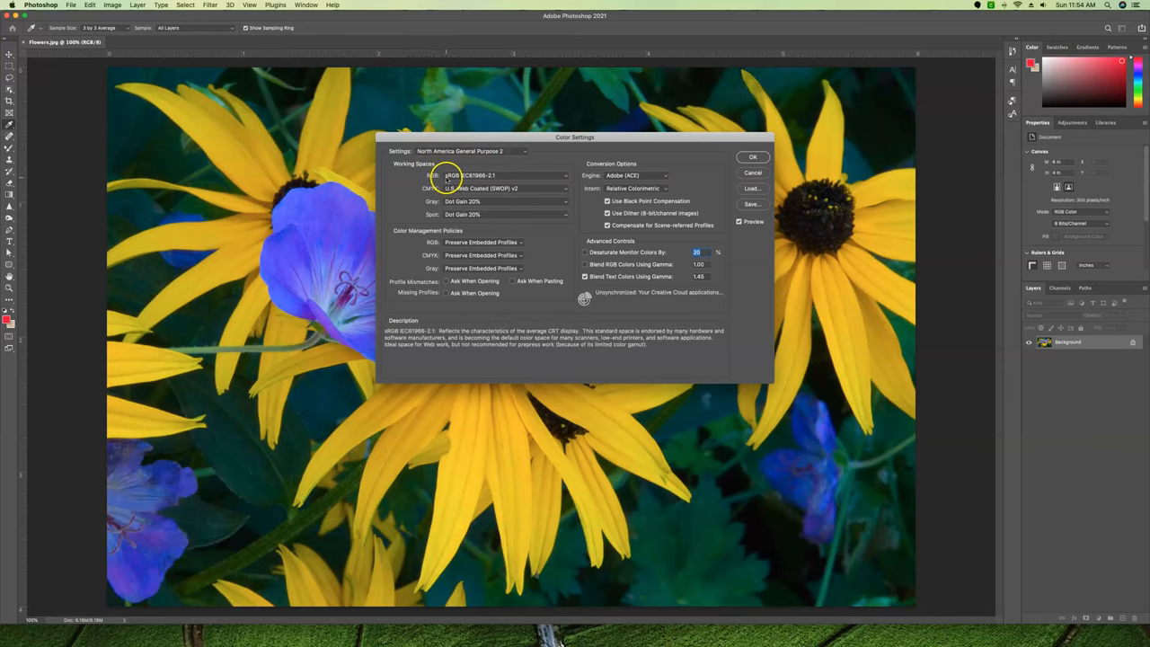
{"action": "mouse_move", "coordinate": [464, 183]}
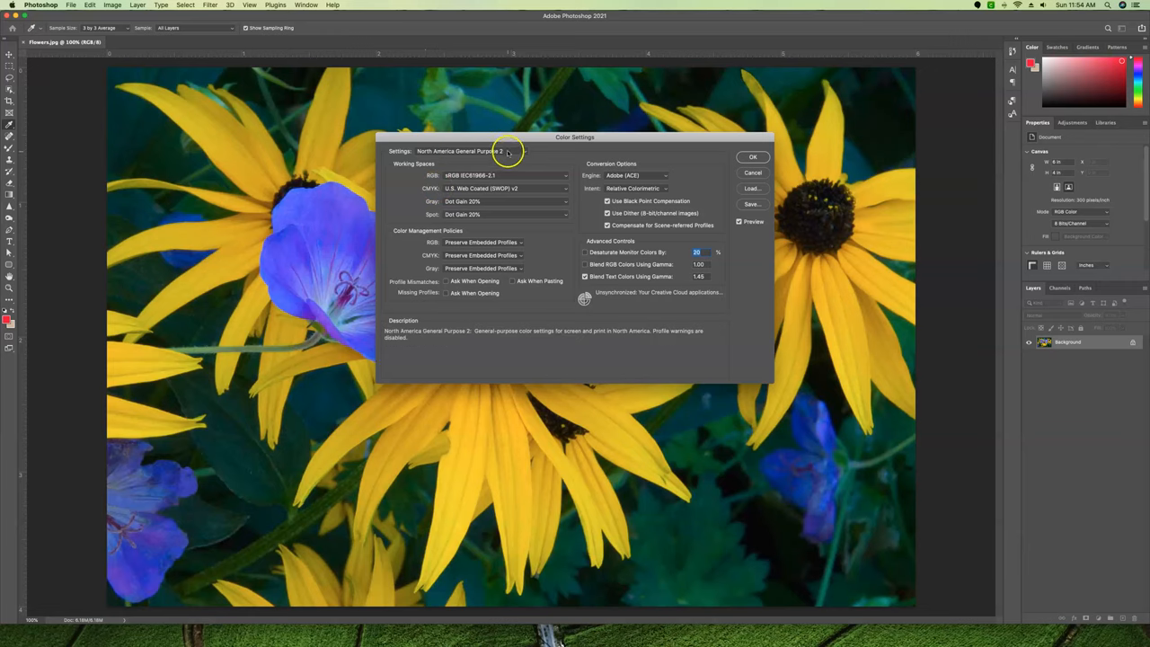
{"action": "mouse_move", "coordinate": [440, 176]}
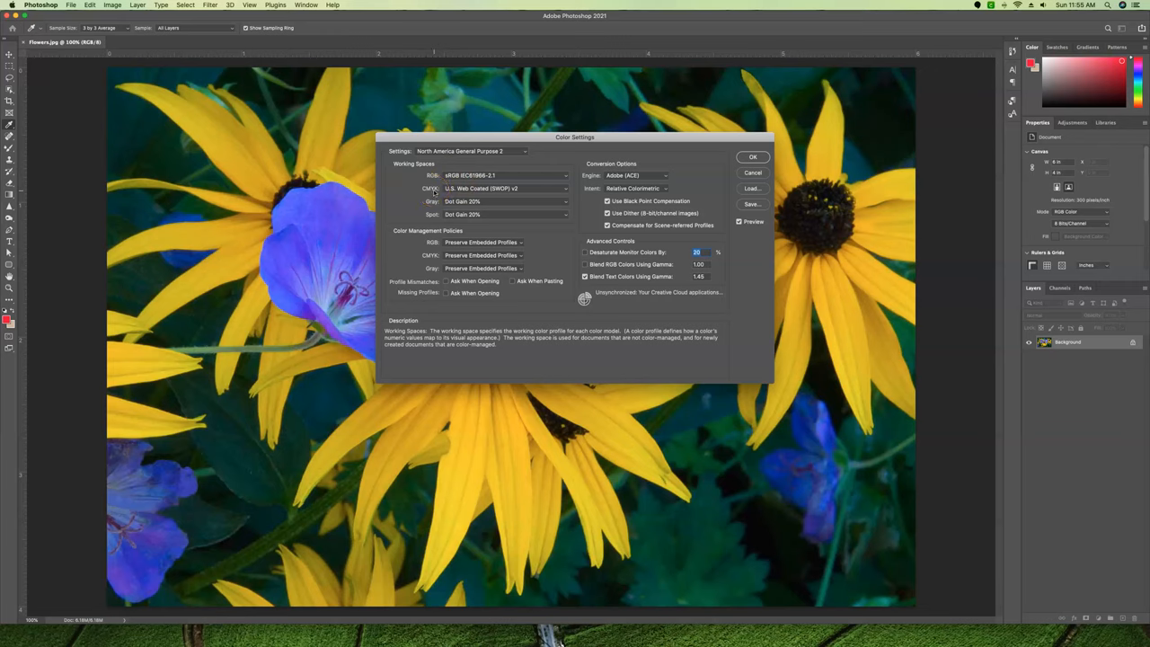
{"action": "left_click", "coordinate": [524, 151]}
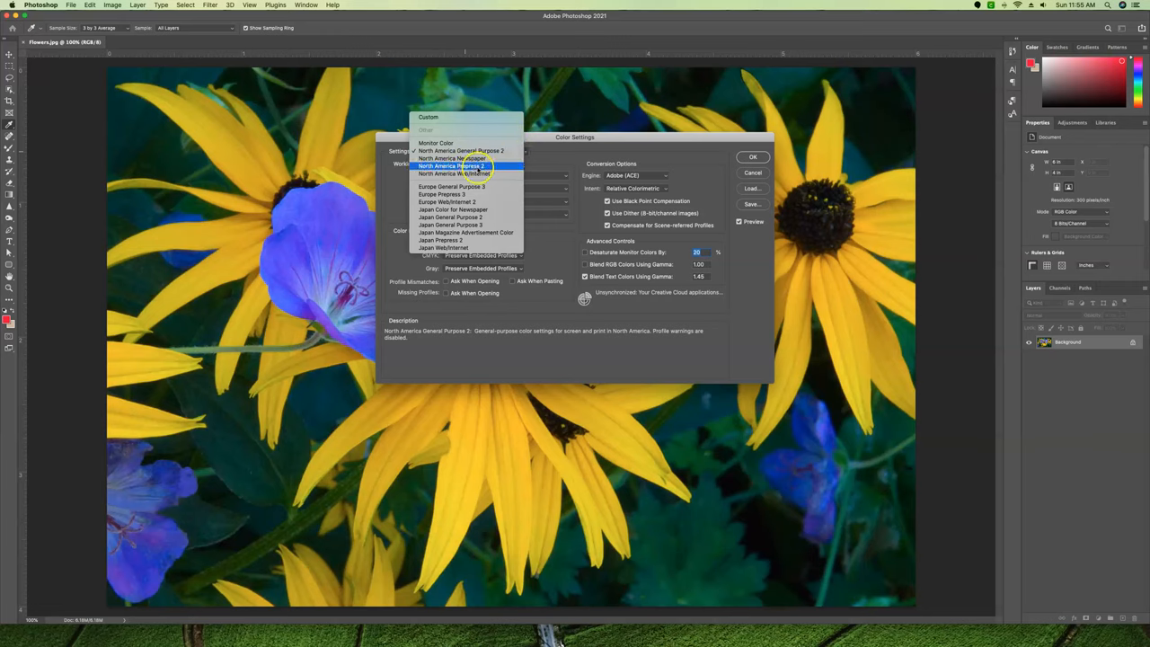
{"action": "left_click", "coordinate": [449, 166]}
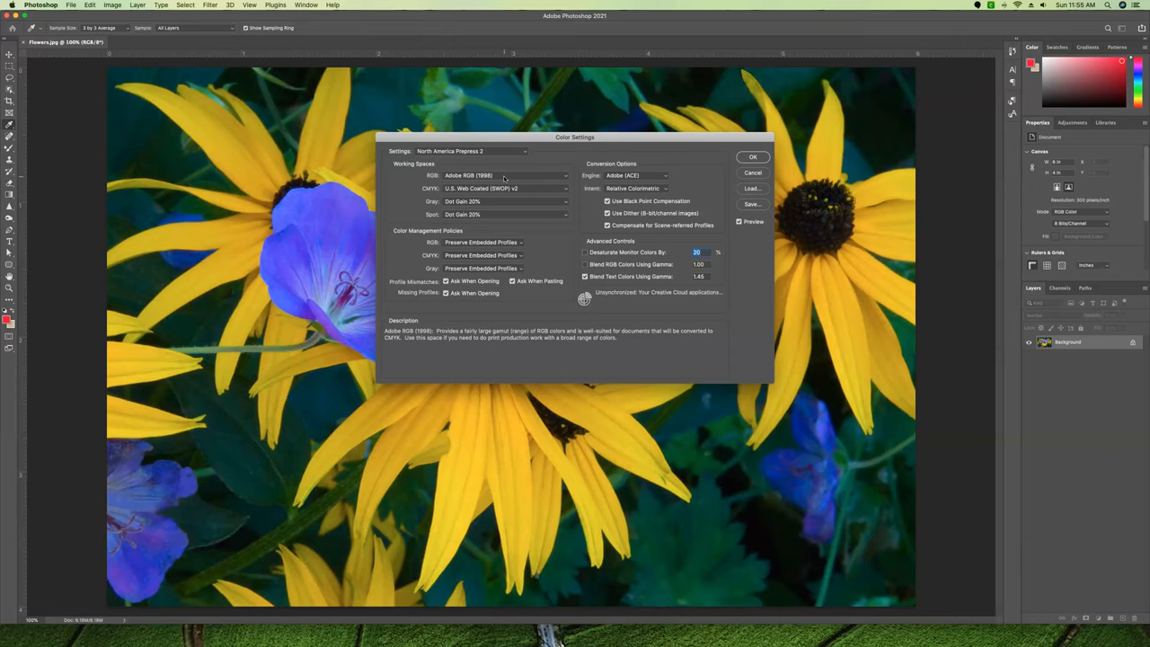
{"action": "left_click", "coordinate": [471, 151]}
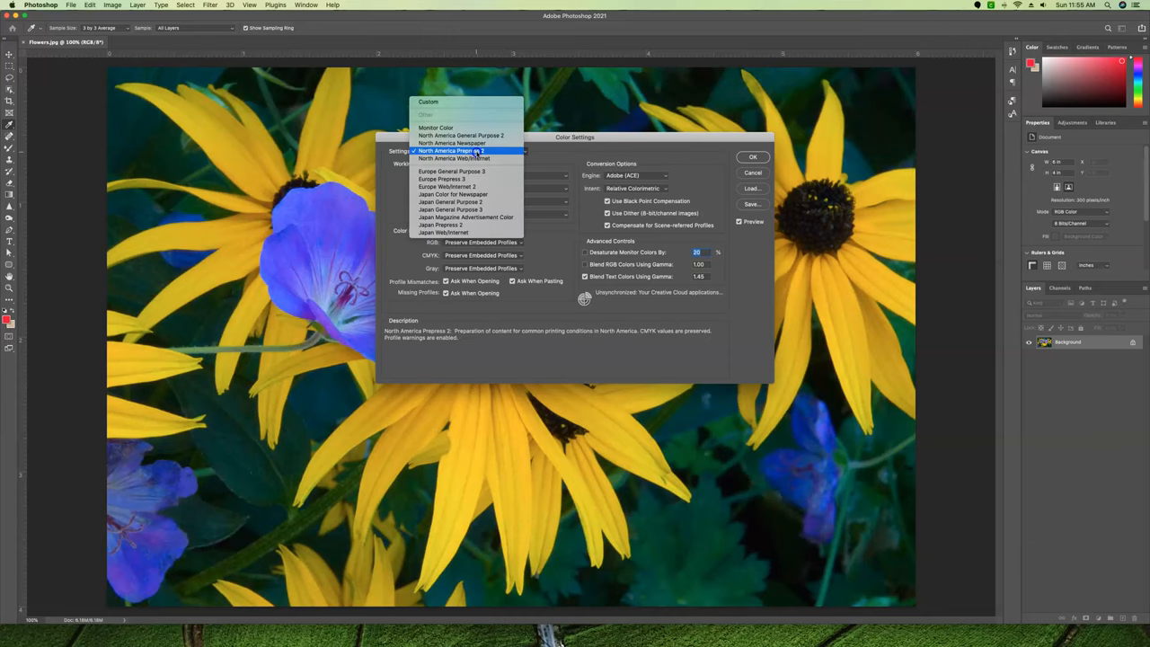
{"action": "left_click", "coordinate": [460, 135]}
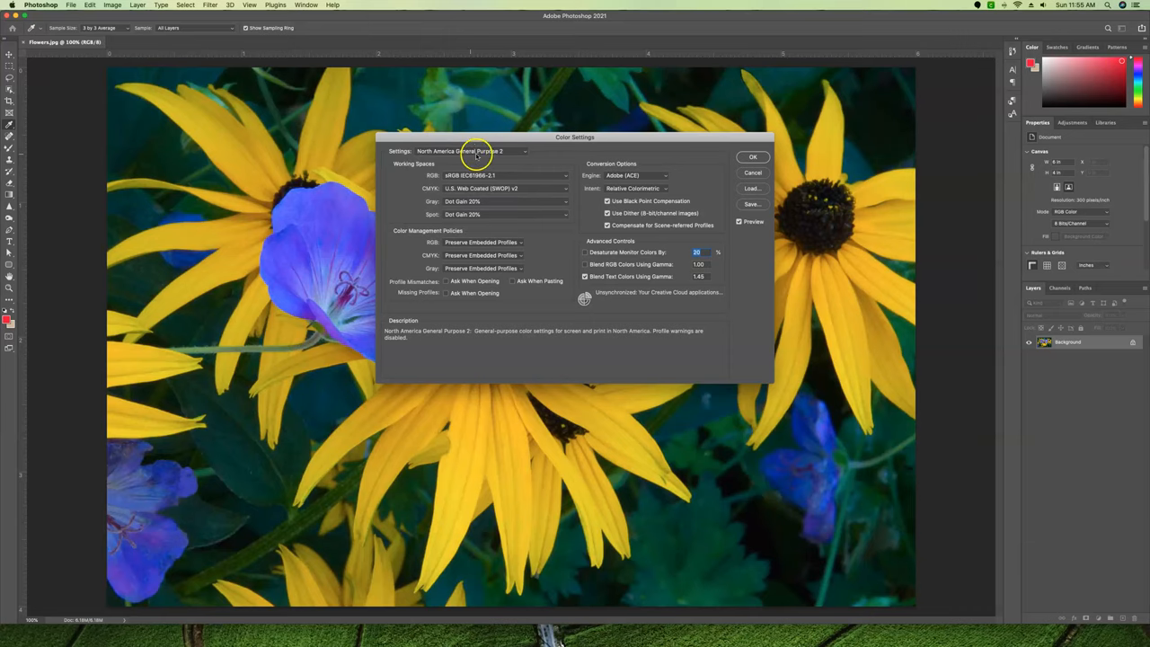
Confirm the North America General Purpose 2 colour settings with OK.
{"action": "left_click", "coordinate": [753, 159]}
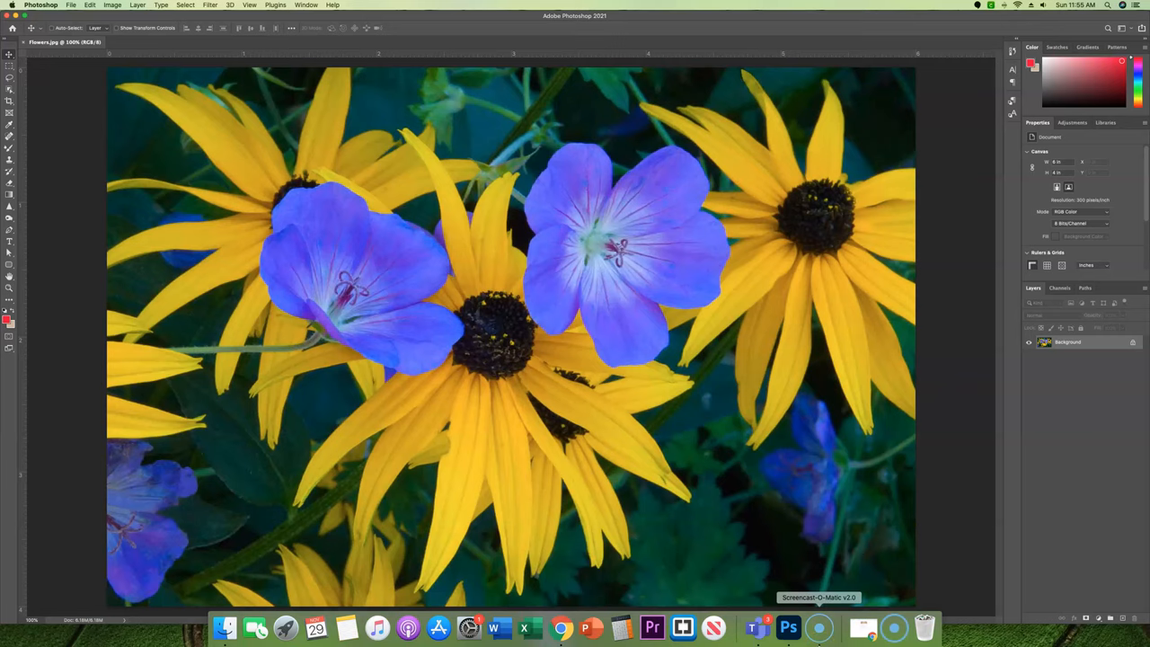
{"action": "mouse_move", "coordinate": [712, 625]}
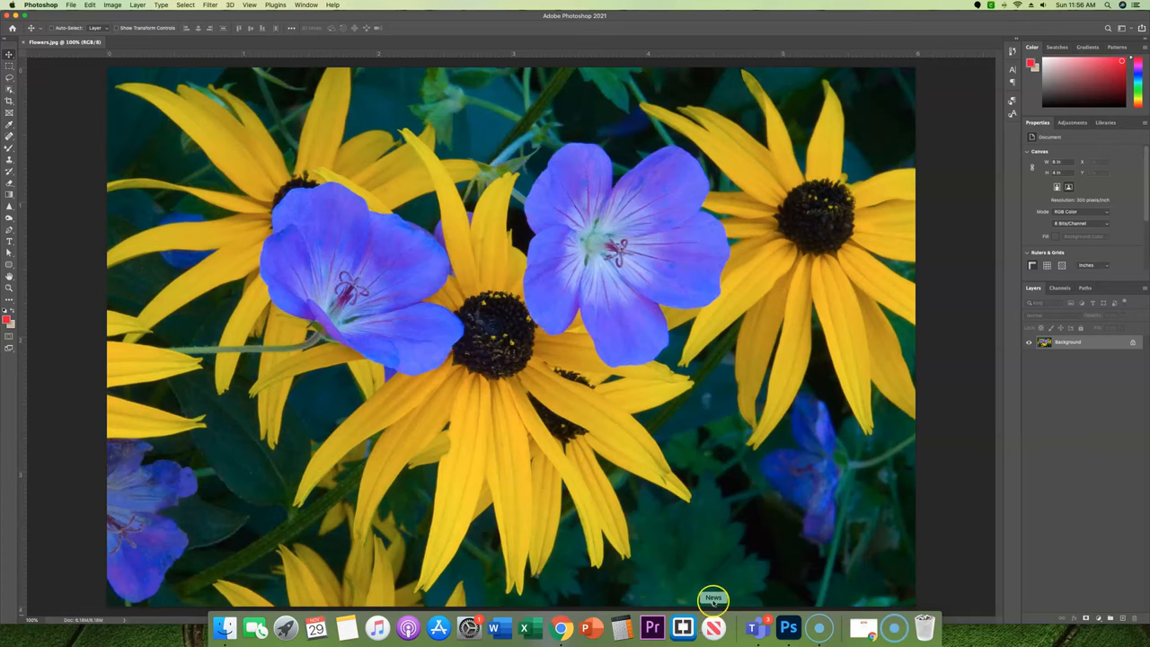
{"action": "mouse_move", "coordinate": [630, 590]}
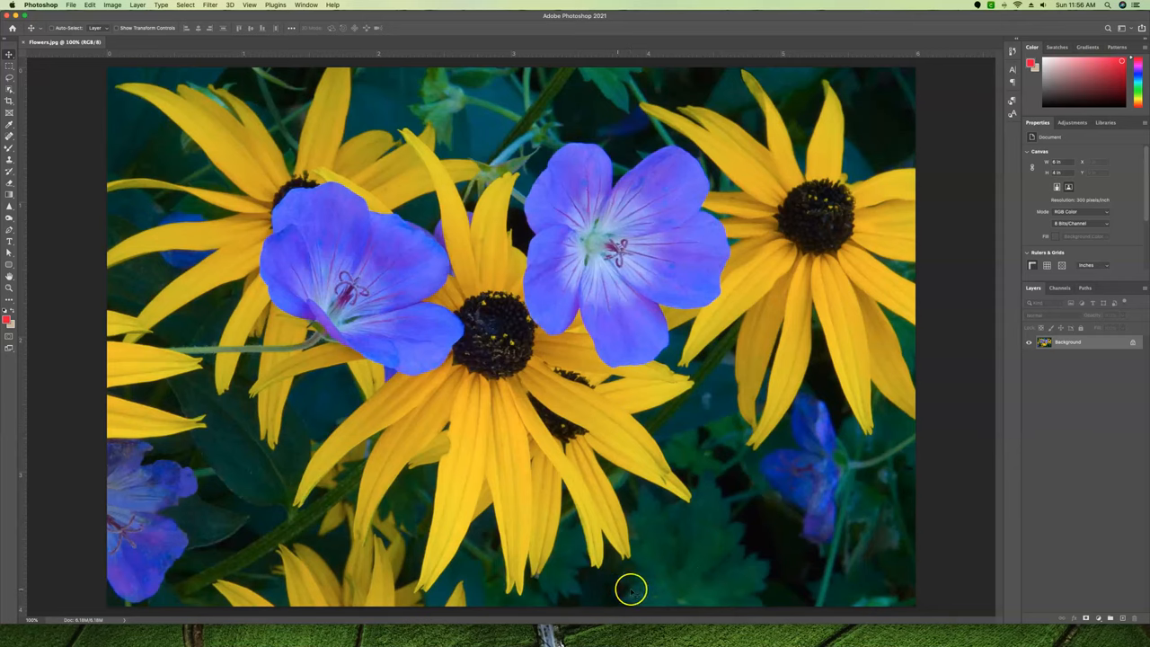
{"action": "mouse_move", "coordinate": [290, 424]}
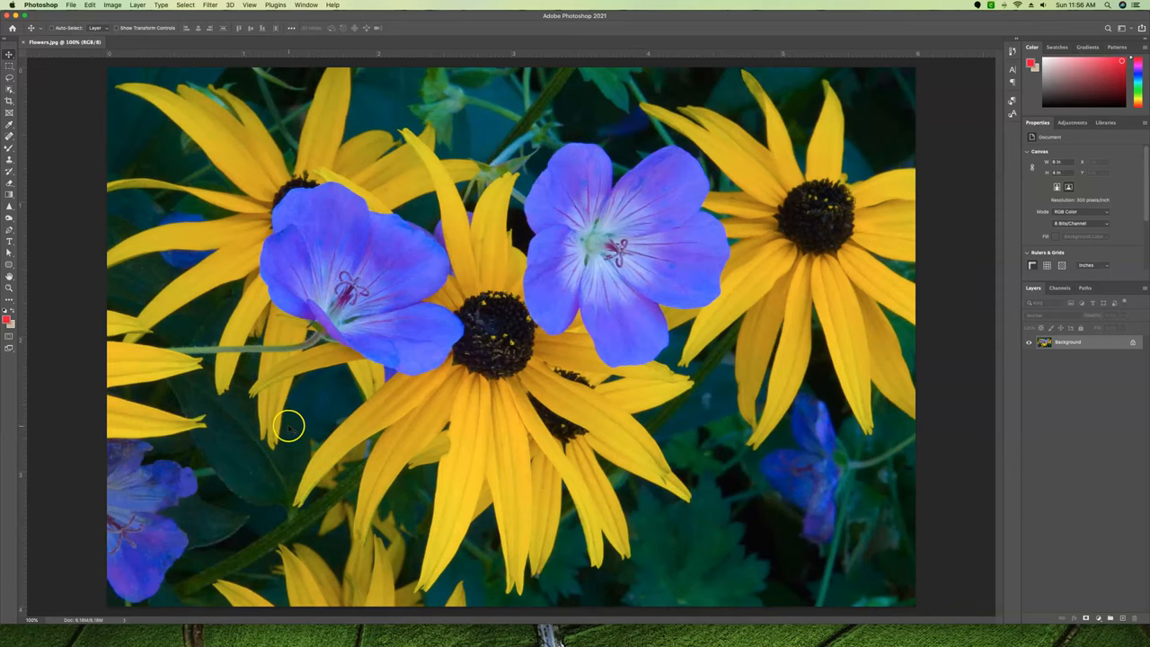
Convert the photo to CMYK Color mode, accepting the profile conversion warning.
{"action": "left_click", "coordinate": [112, 5]}
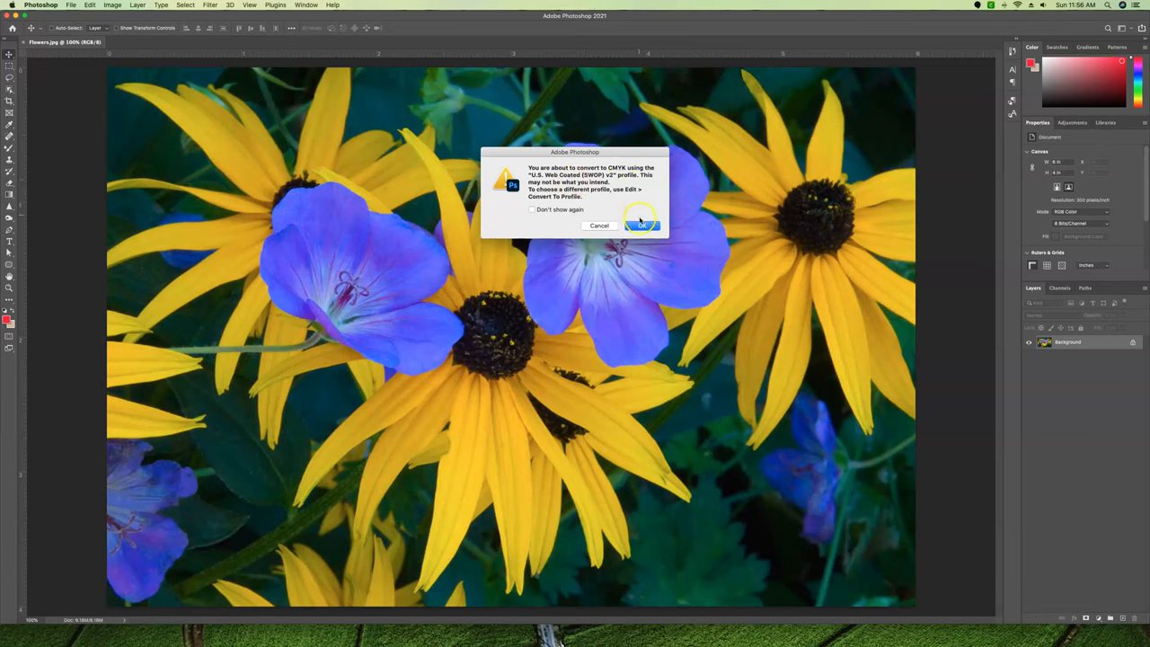
{"action": "left_click", "coordinate": [641, 227]}
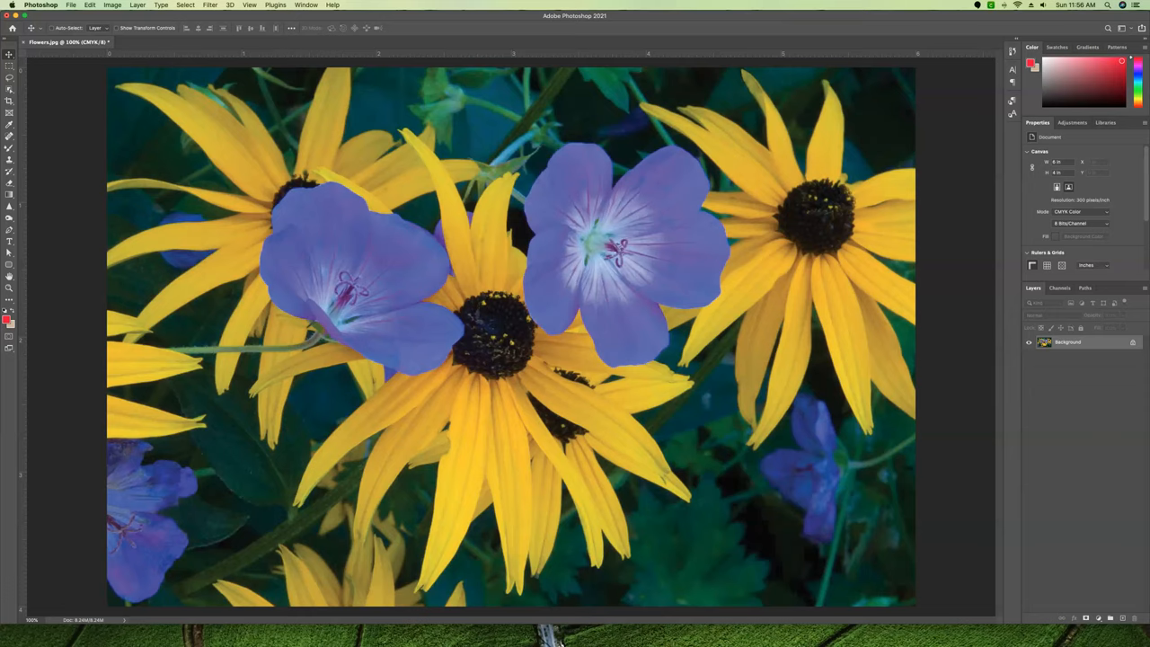
View the Cyan, Magenta, Yellow and Black channels, then close Flowers.jpg with Don't Save.
{"action": "left_click", "coordinate": [1060, 288]}
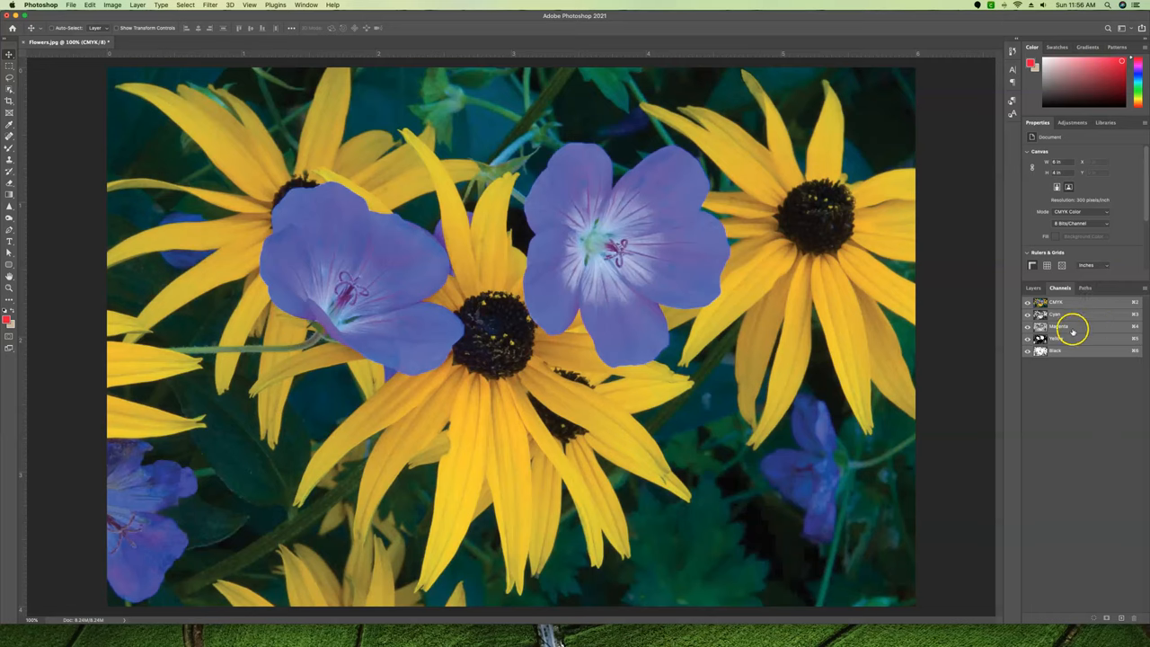
{"action": "mouse_move", "coordinate": [1087, 360]}
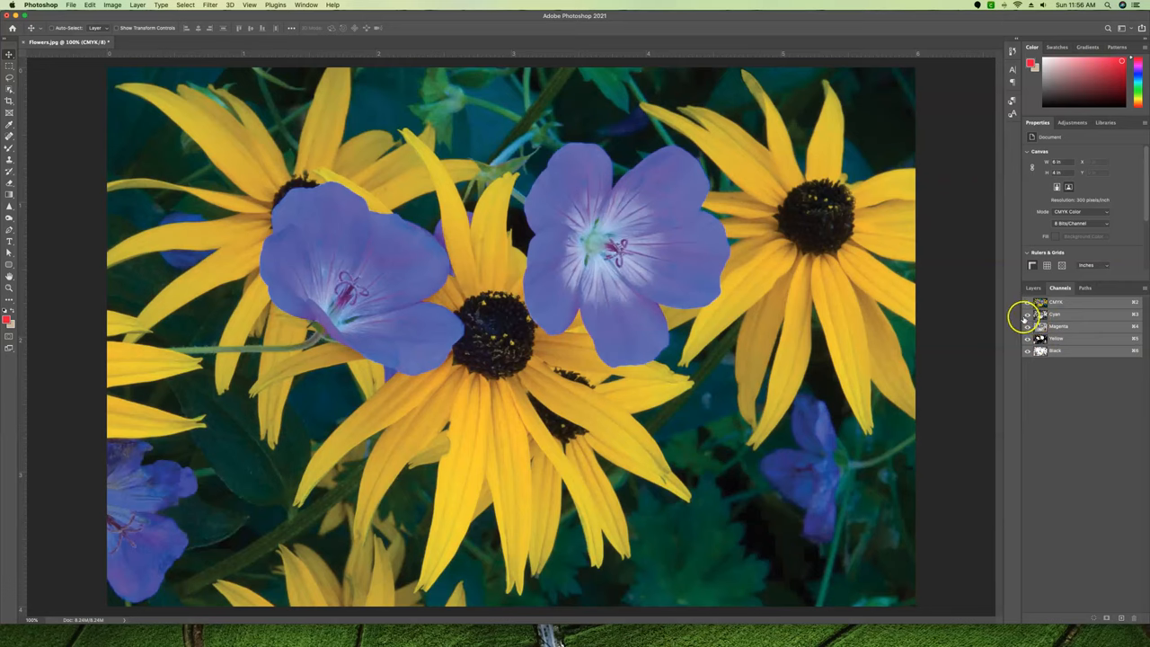
{"action": "mouse_move", "coordinate": [1028, 314]}
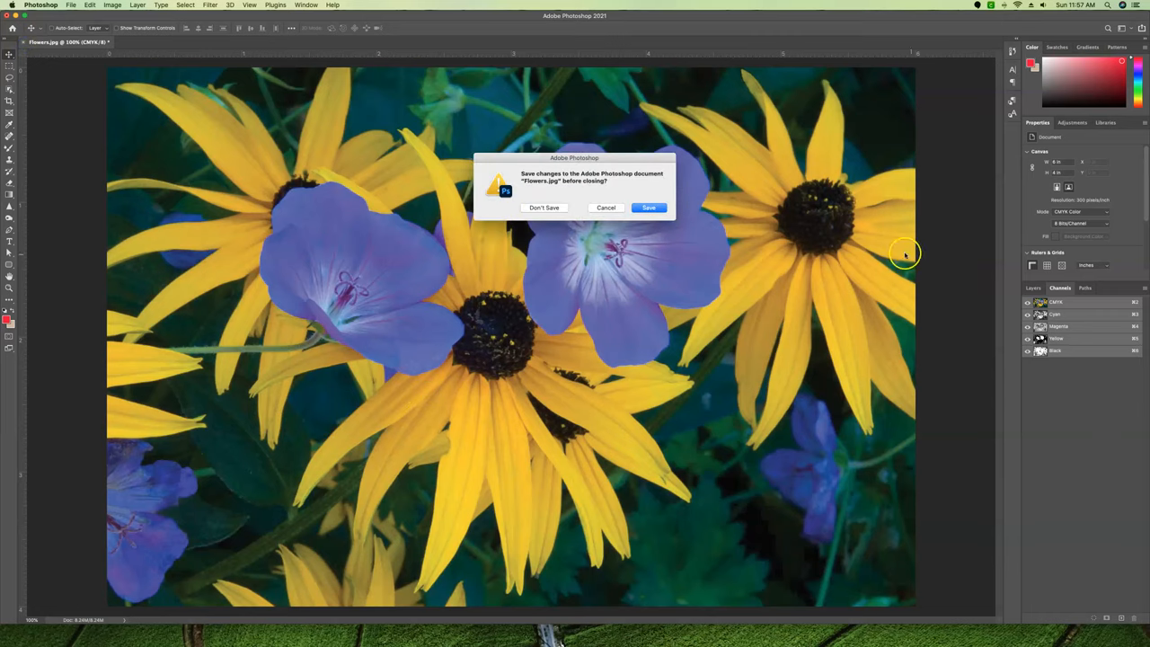
{"action": "left_click", "coordinate": [542, 209]}
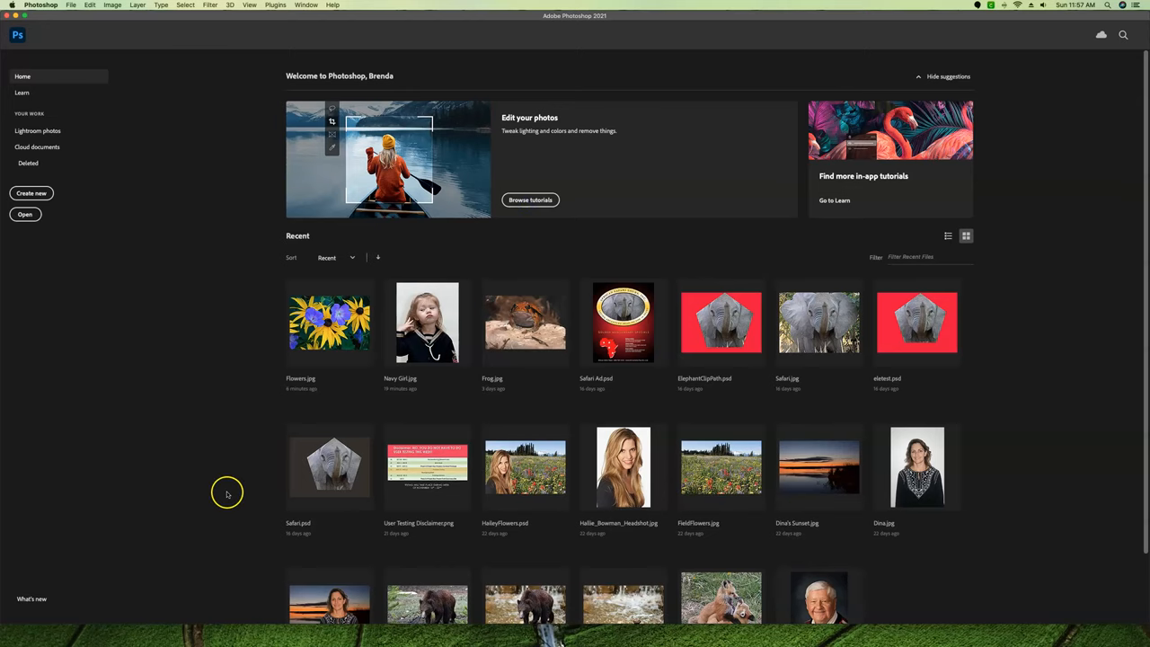